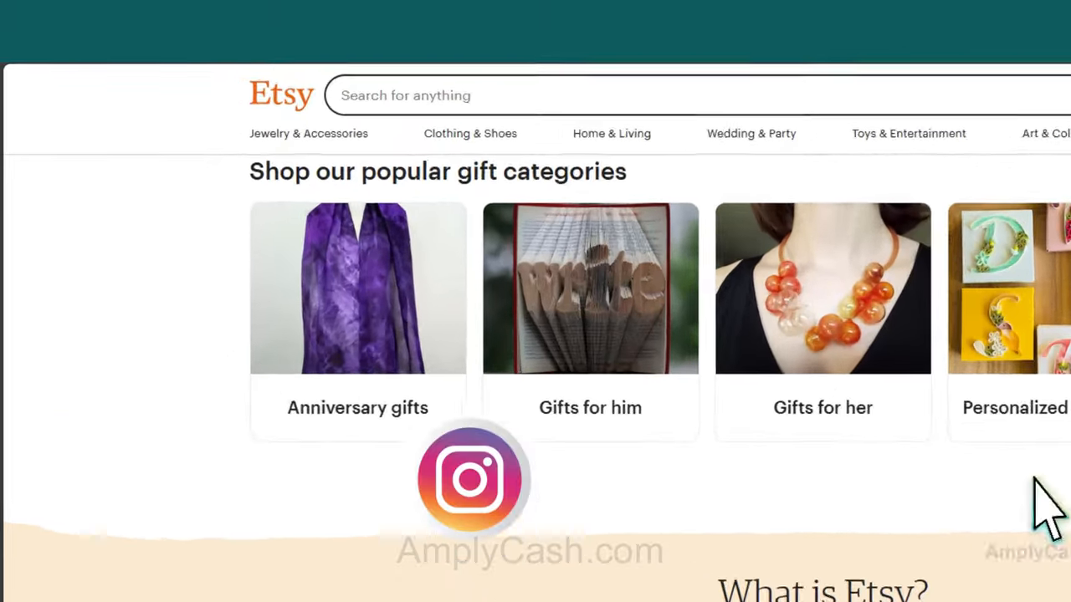
# - Search Etsy for 'Patterns' and open the 20 Flowers Seamless Digital Papers listing
pyautogui.write('Patterns')
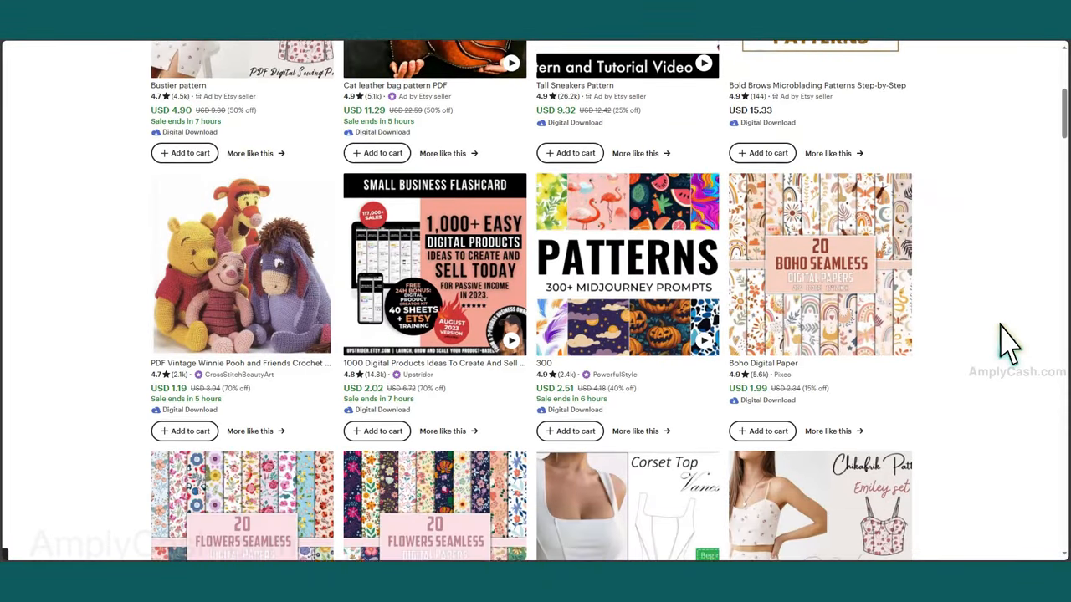
pyautogui.scroll(-3)
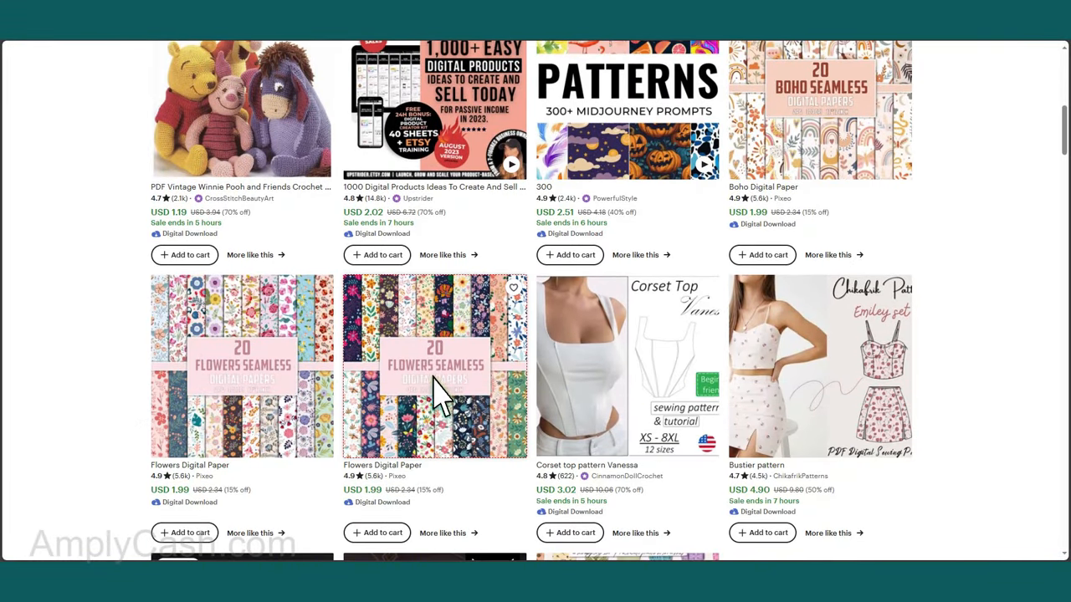
pyautogui.click(435, 365)
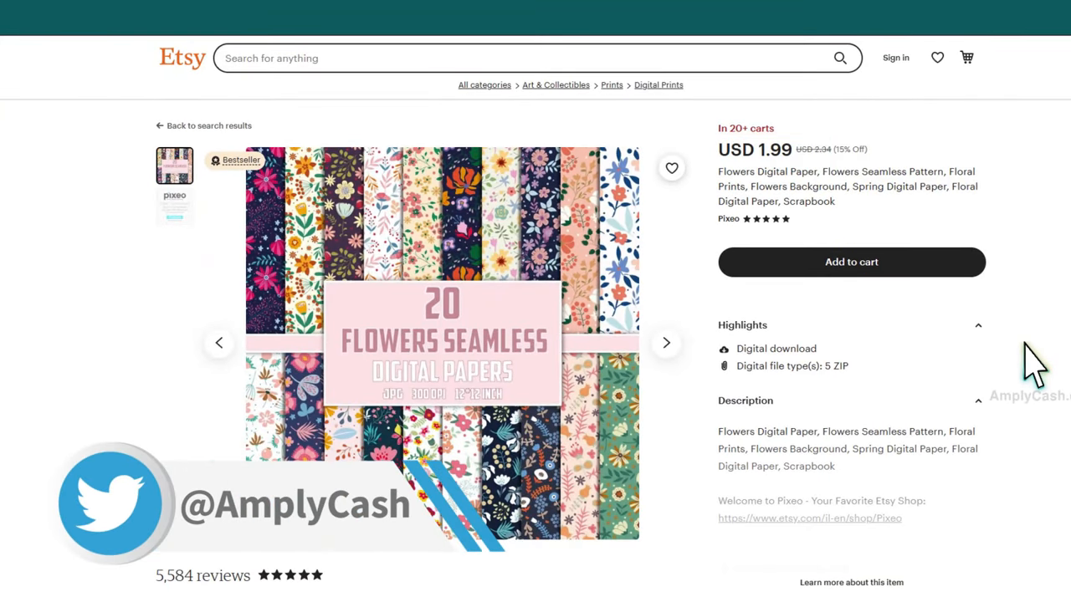
# - Read through the Flowers Digital Paper listing's description
pyautogui.scroll(-3)
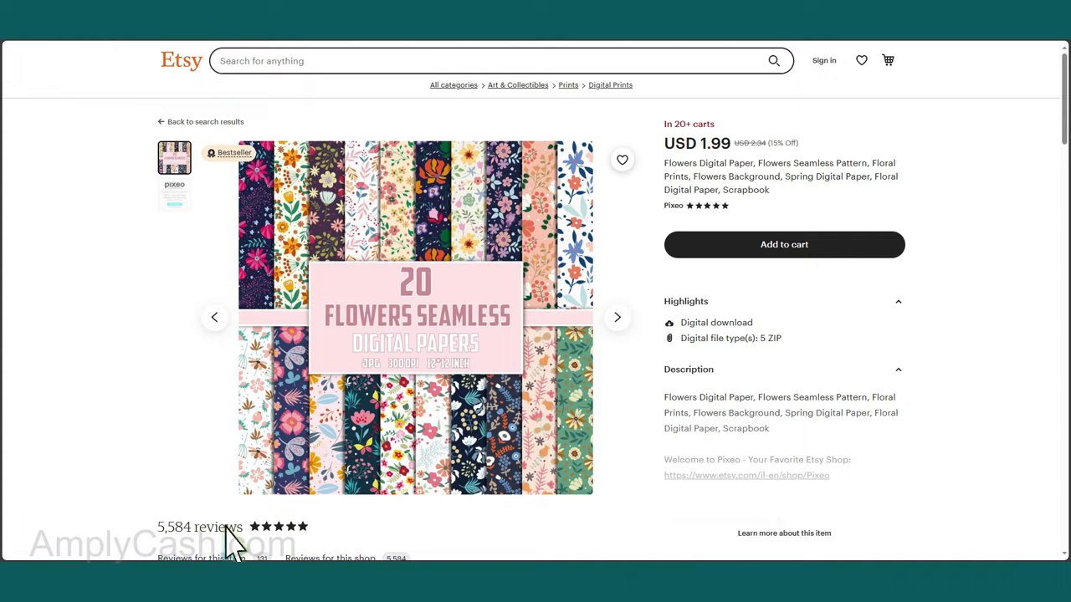
pyautogui.scroll(-3)
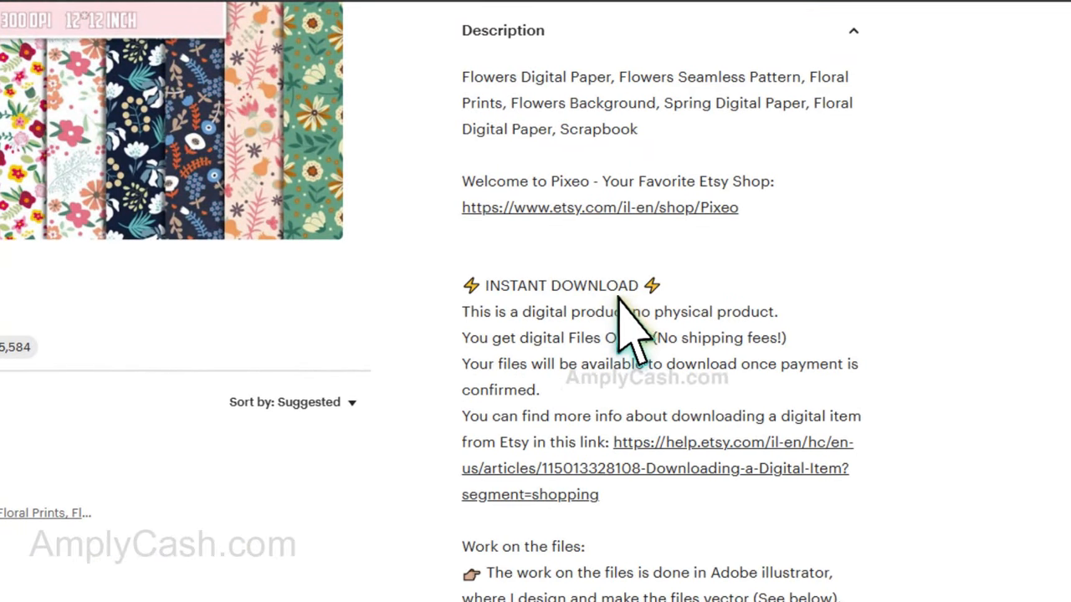
pyautogui.scroll(-3)
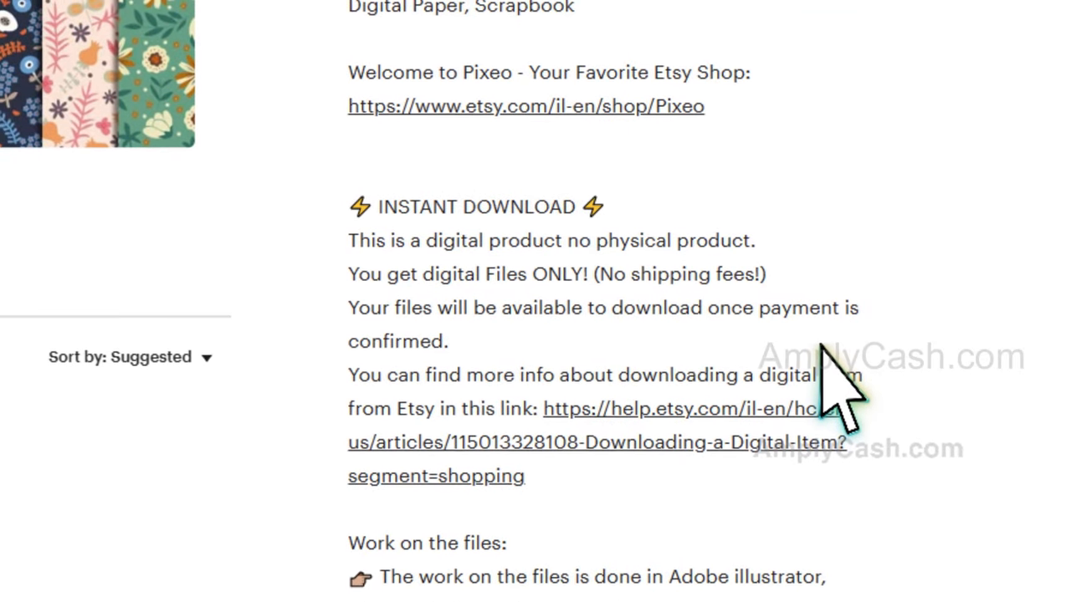
pyautogui.scroll(3)
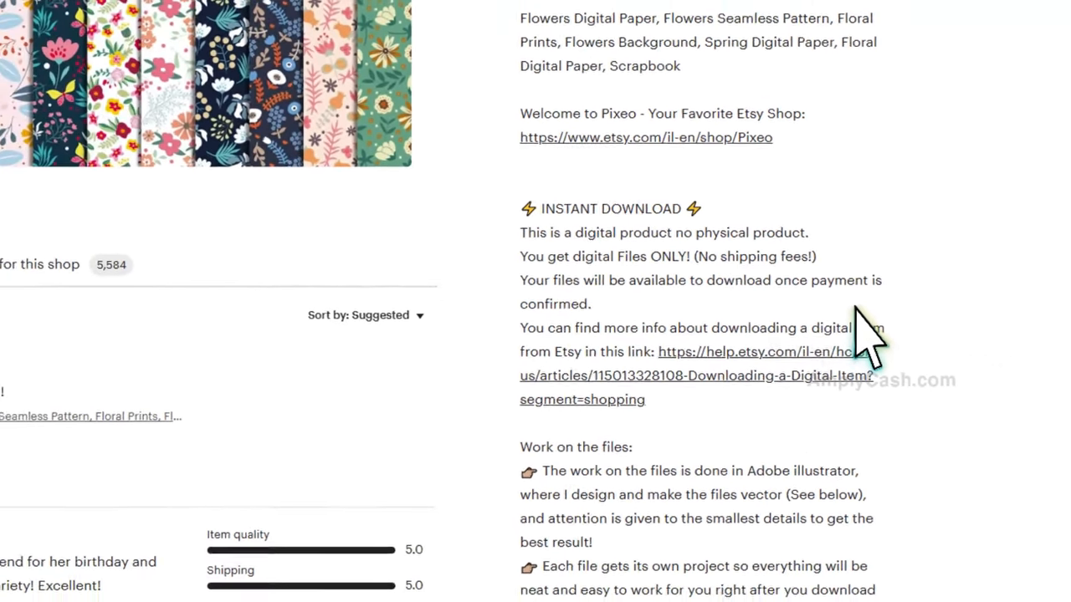
pyautogui.scroll(3)
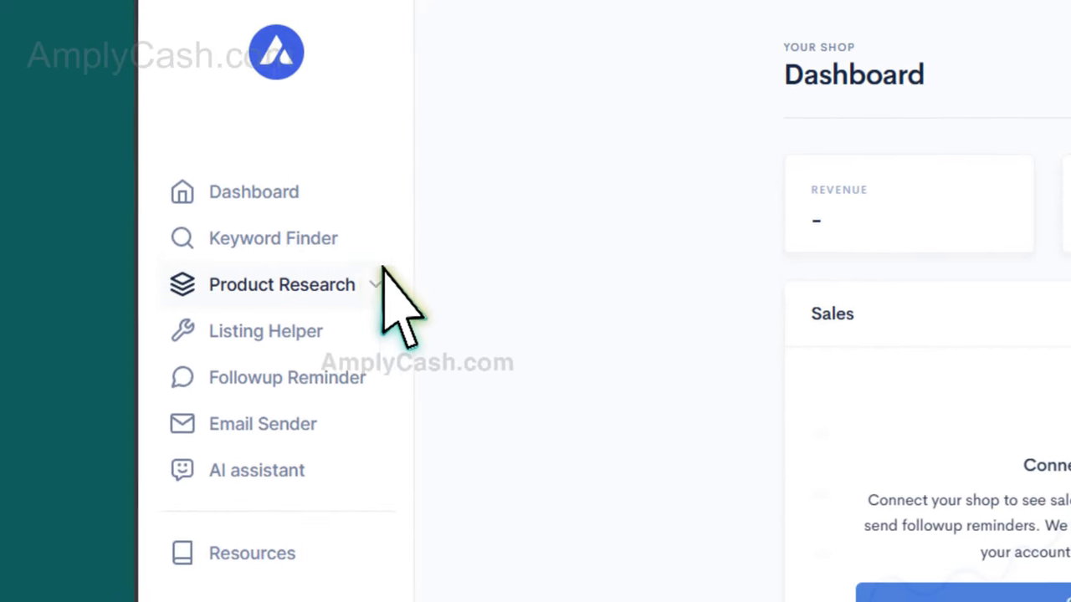
# - Run Alura's Shop Analyzer on Pixeo, showing 52.67K sales and $129.57K revenue
pyautogui.click(281, 284)
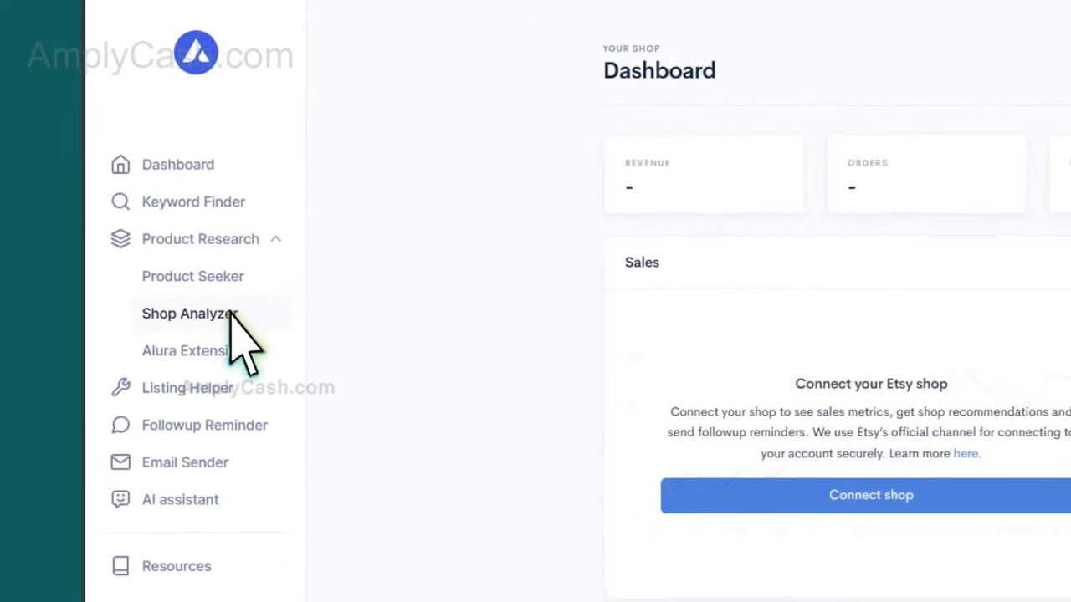
pyautogui.click(191, 313)
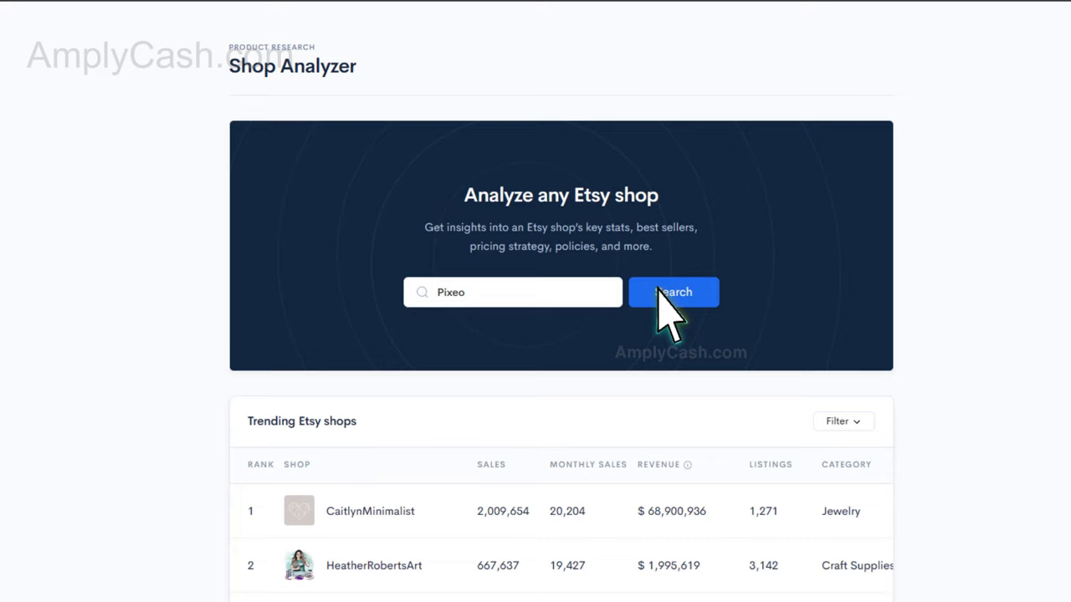
pyautogui.click(672, 292)
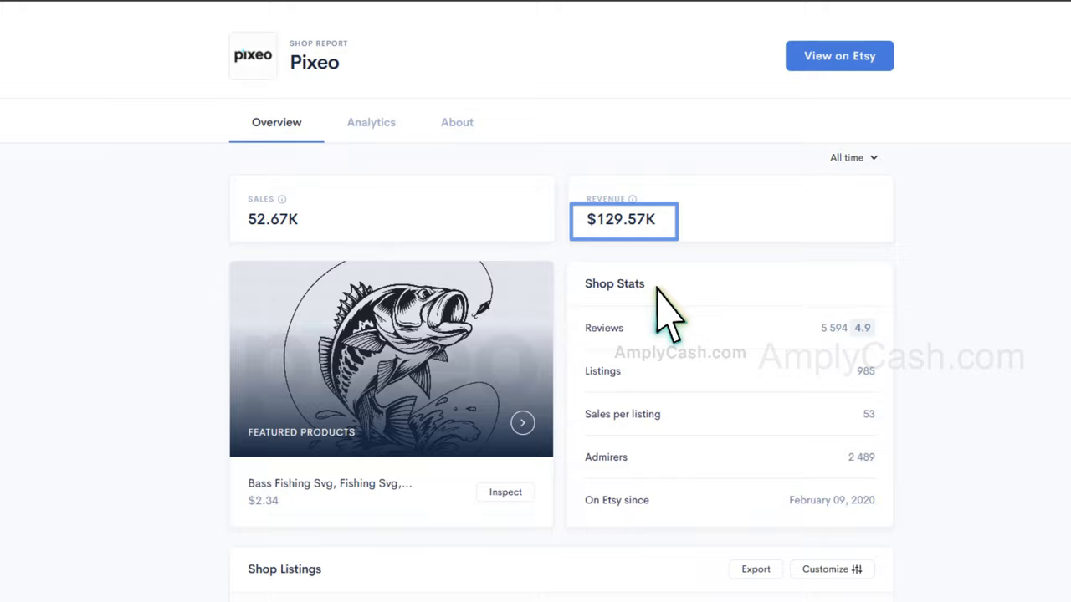
pyautogui.scroll(-3)
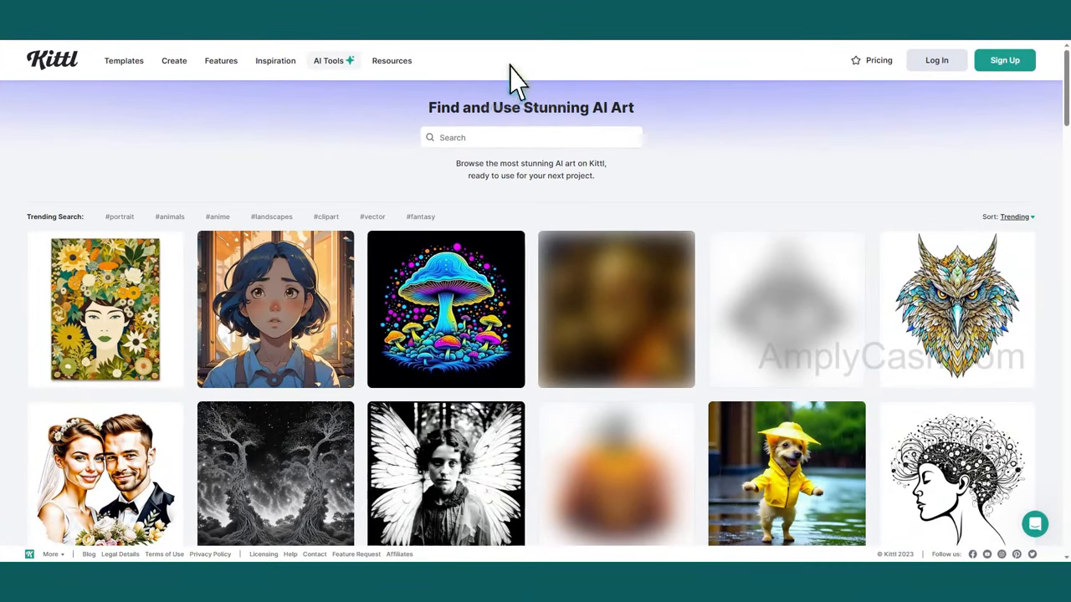
# - Scroll down through the trending images in Kittl's AI art feed
pyautogui.scroll(-3)
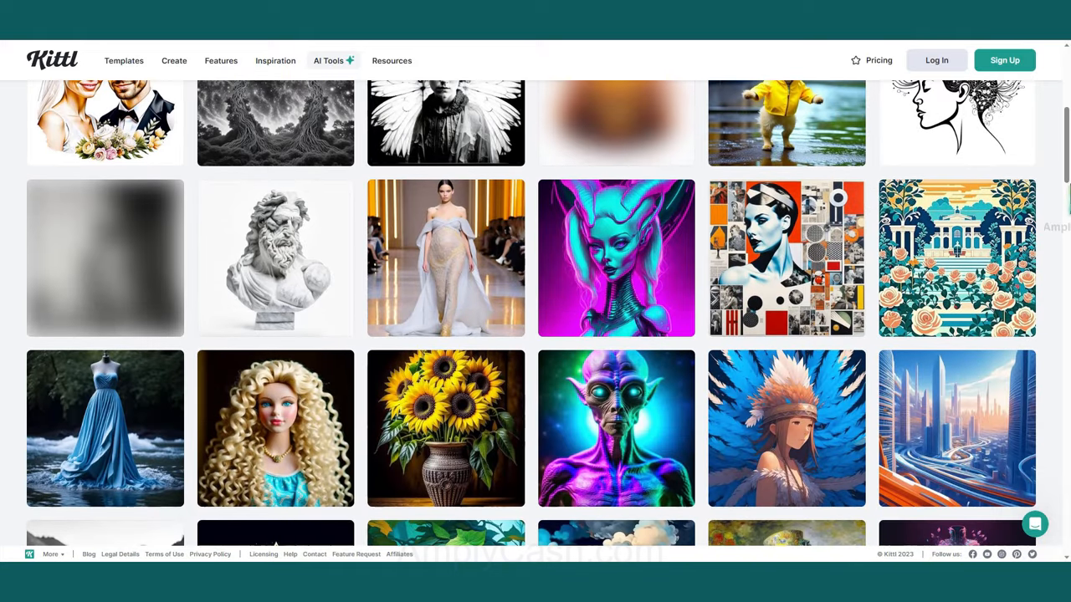
pyautogui.scroll(-3)
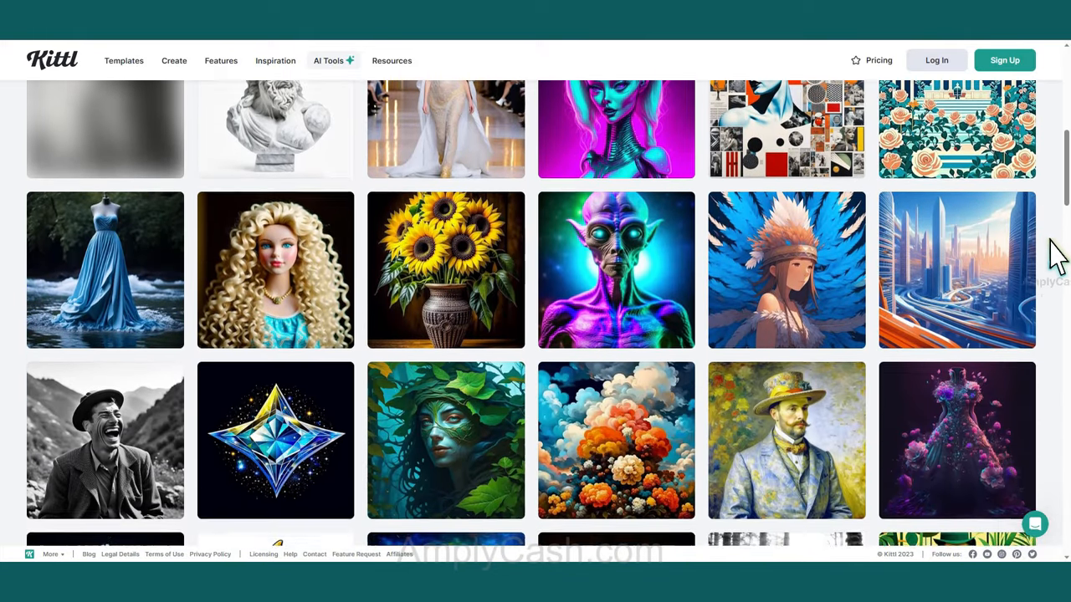
pyautogui.scroll(-3)
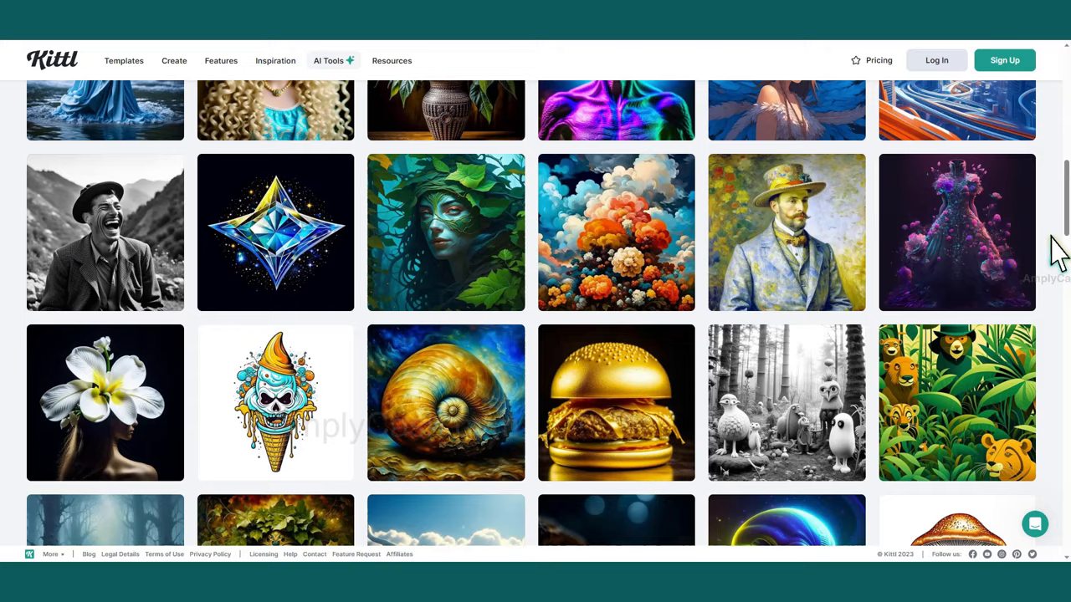
pyautogui.scroll(-3)
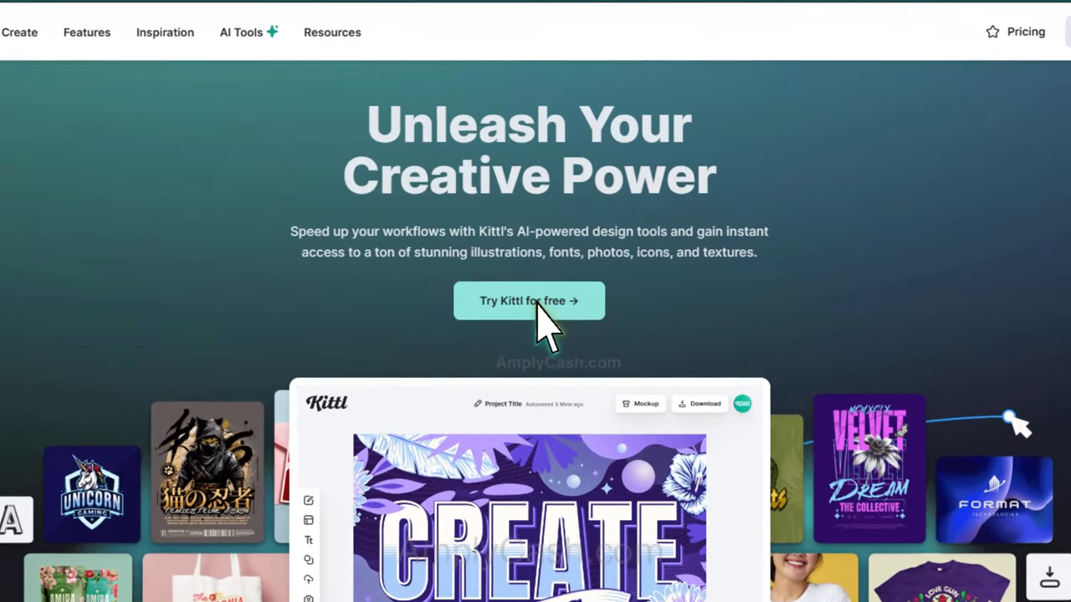
# - Sign up via Try Kittl for free and submit the form to create a free account
pyautogui.click(529, 301)
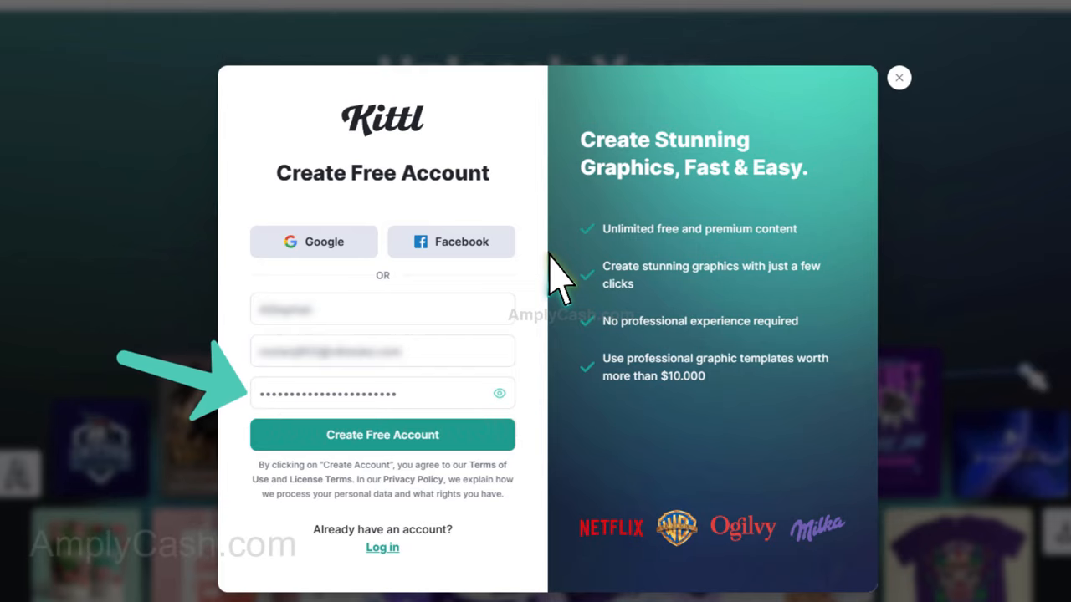
pyautogui.click(381, 435)
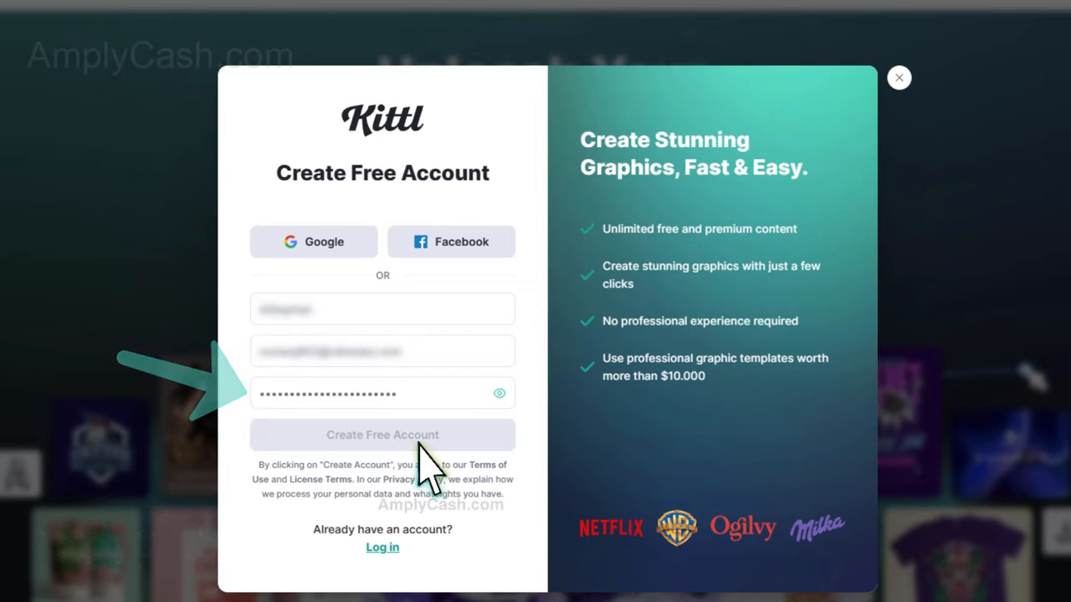
pyautogui.click(381, 435)
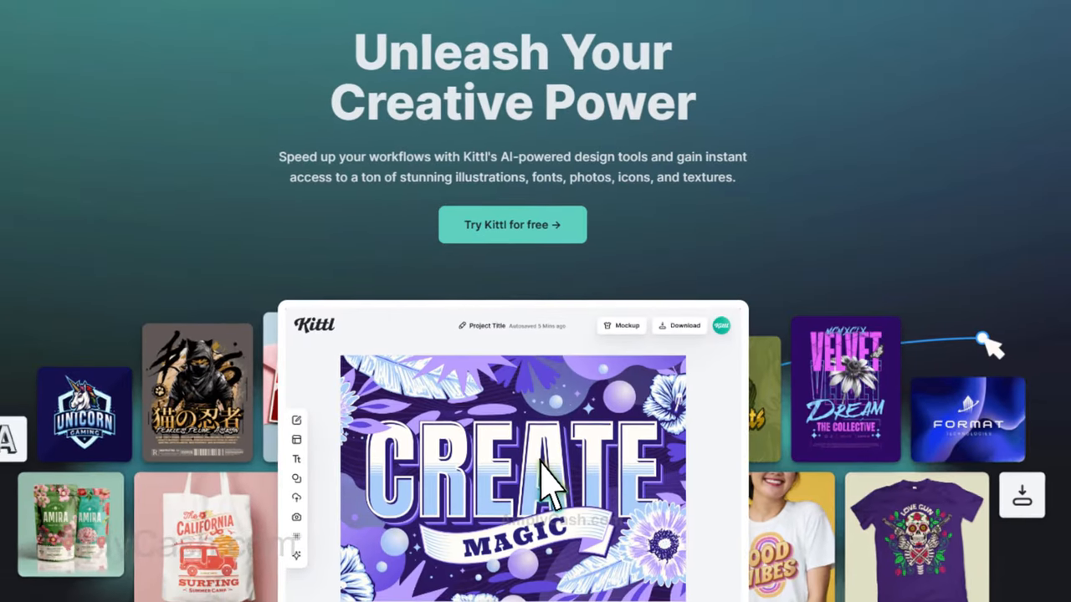
pyautogui.click(512, 224)
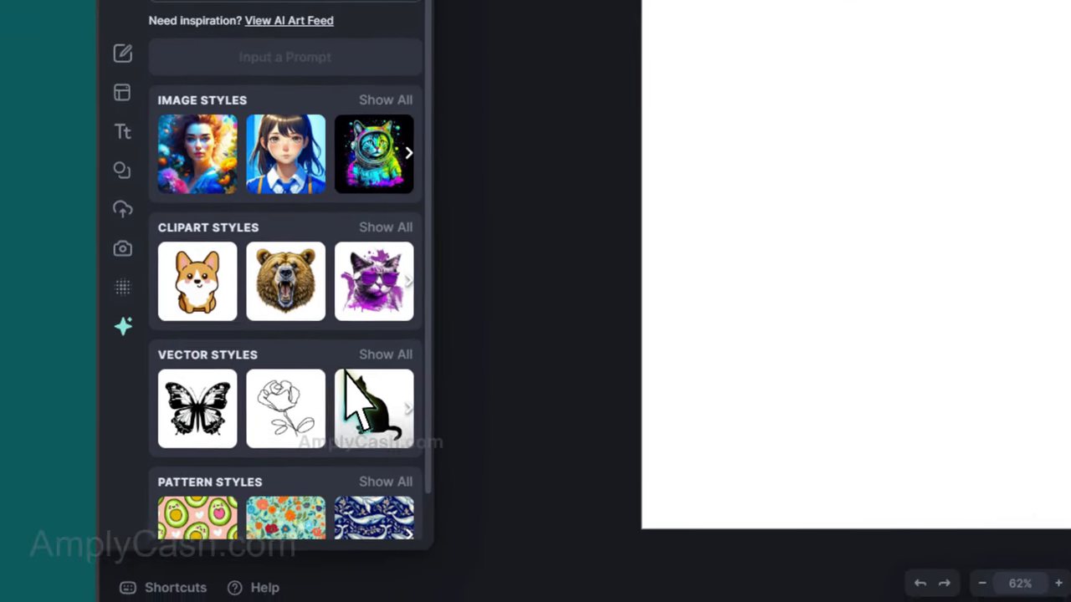
# - Generate 'Floral pattern with pink and purple flowers on light blue background' from the Pattern styles
pyautogui.scroll(-3)
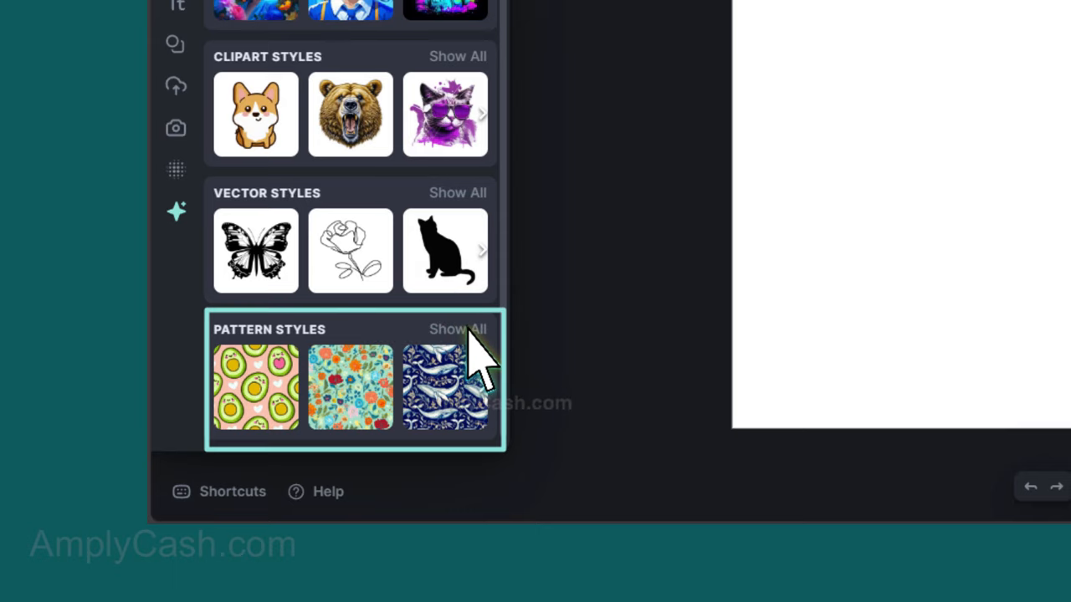
pyautogui.click(459, 328)
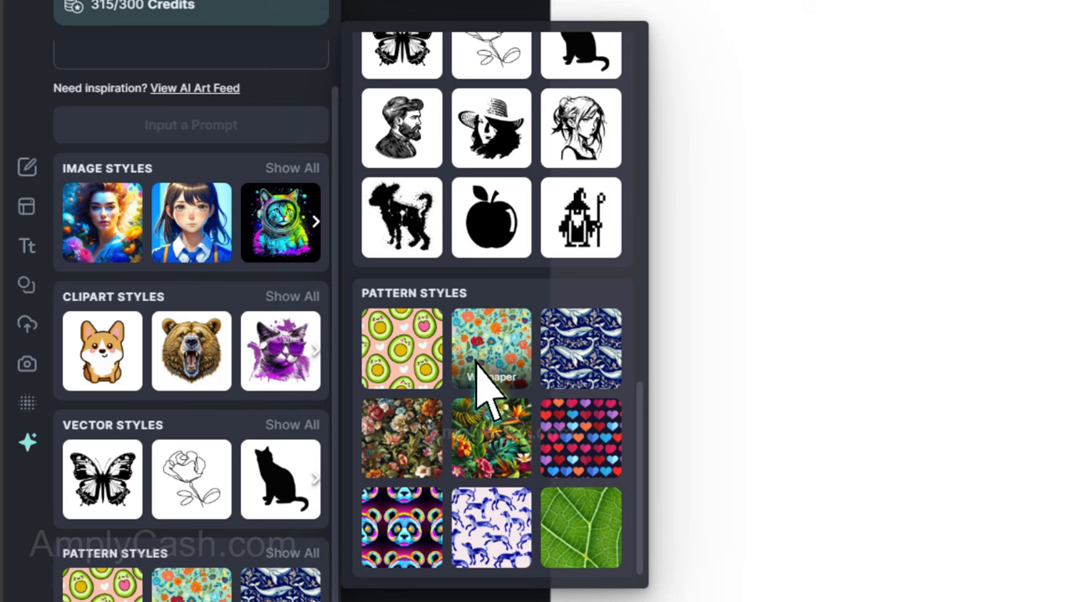
pyautogui.moveTo(427, 469)
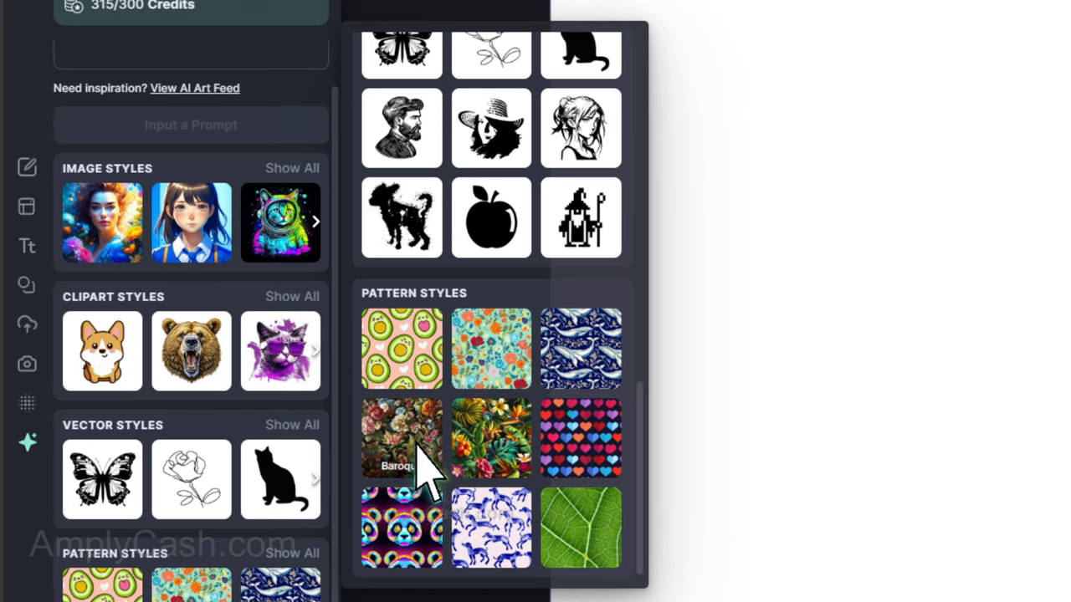
pyautogui.moveTo(489, 451)
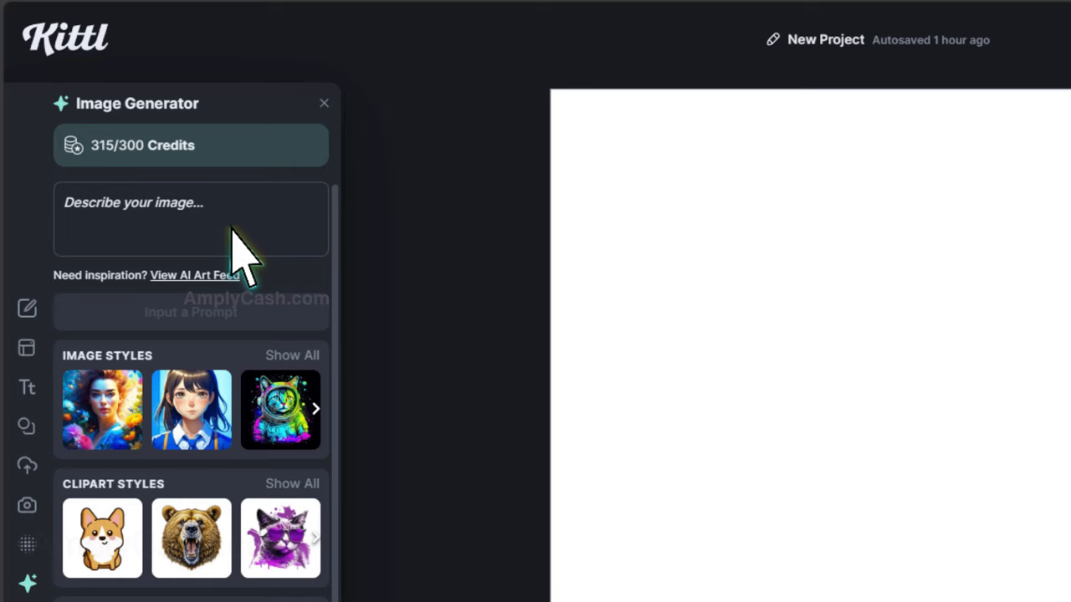
pyautogui.click(167, 219)
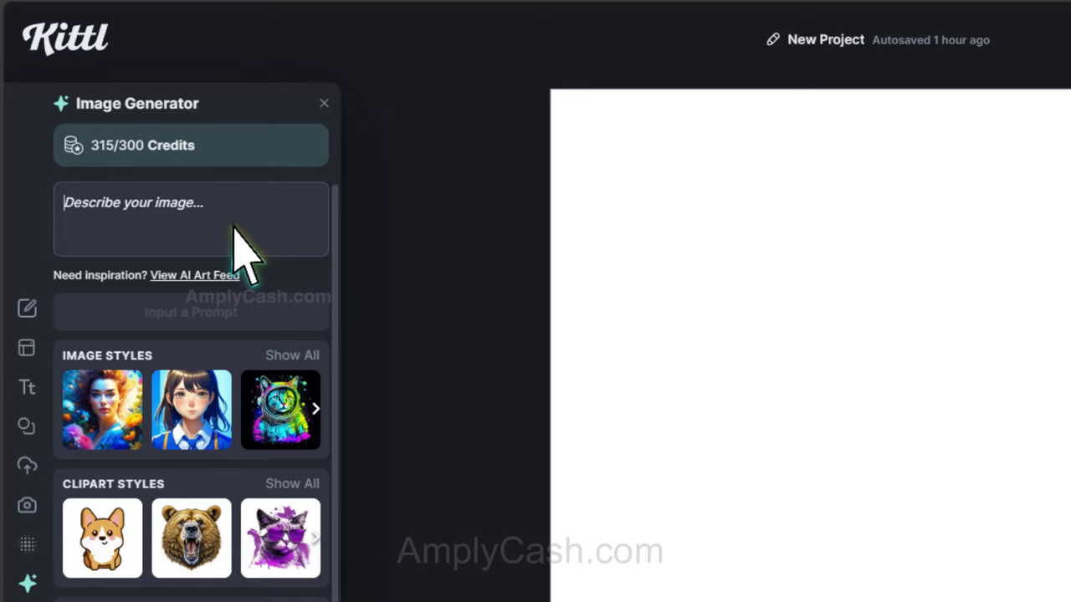
pyautogui.write('Floral pattern with pink and purple flowers on light blue background')
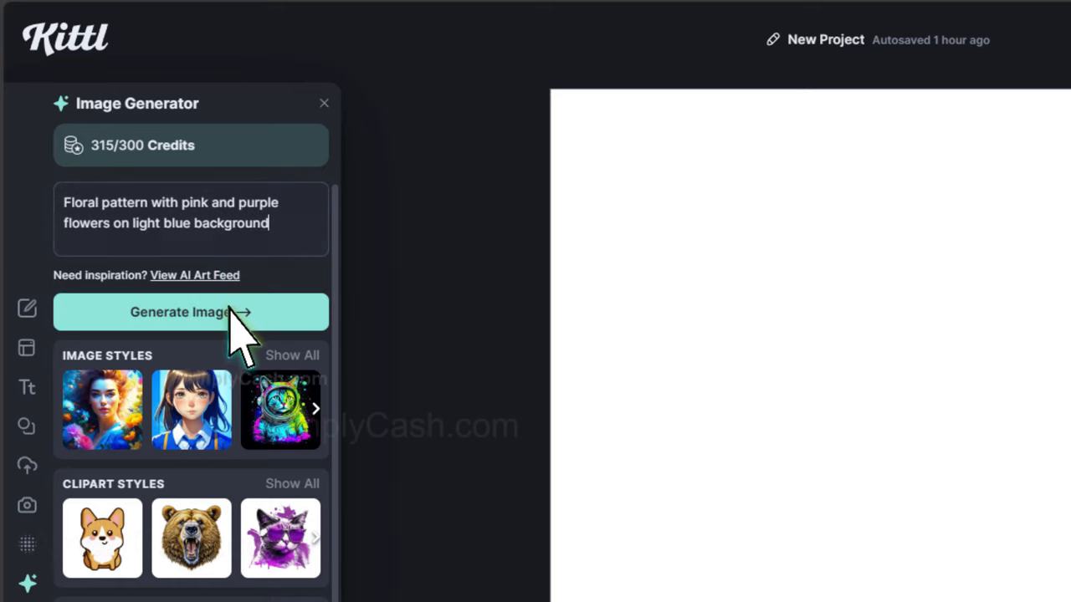
pyautogui.click(191, 313)
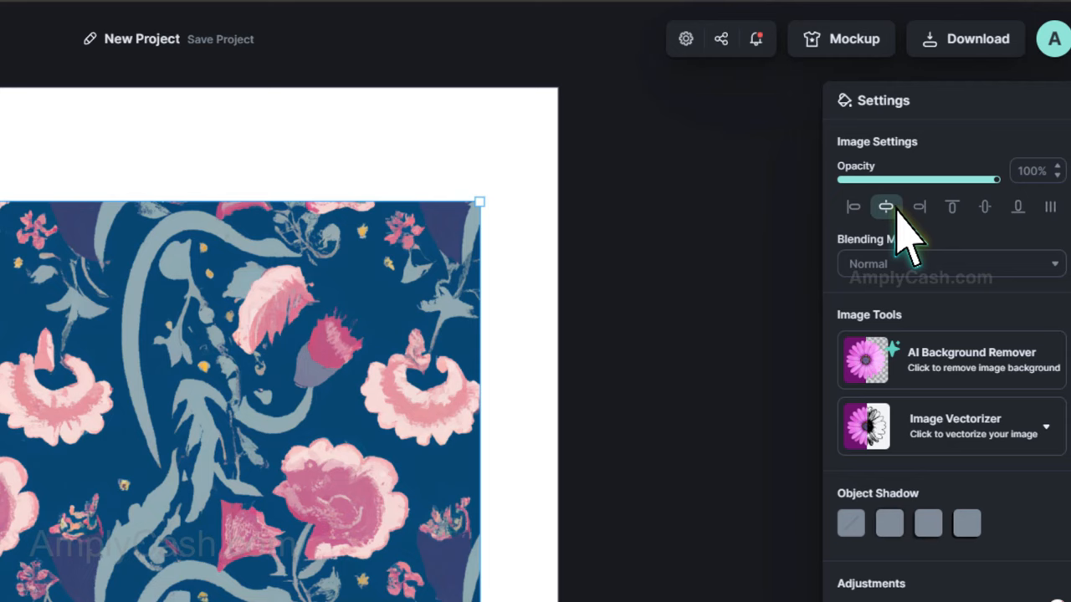
# - Center the floral pattern horizontally and vertically, then download the design as PNG
pyautogui.click(991, 195)
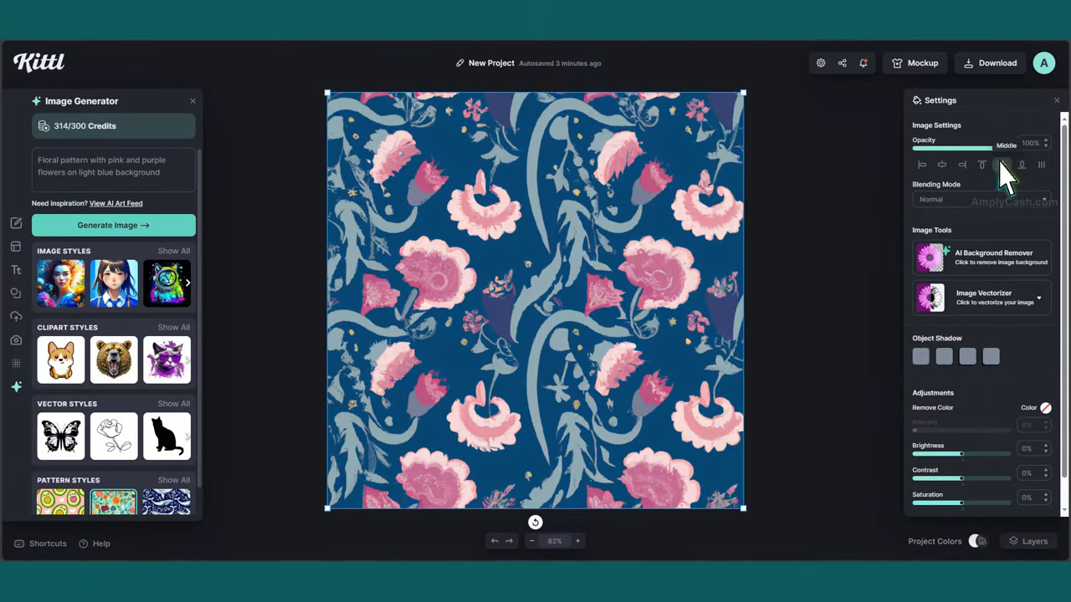
pyautogui.click(114, 224)
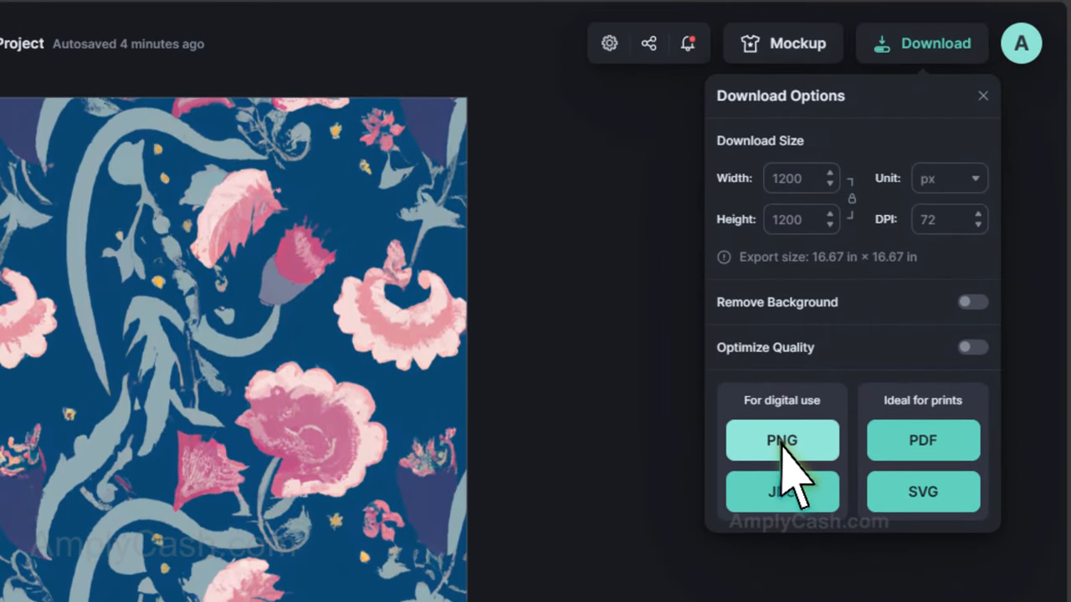
pyautogui.click(781, 441)
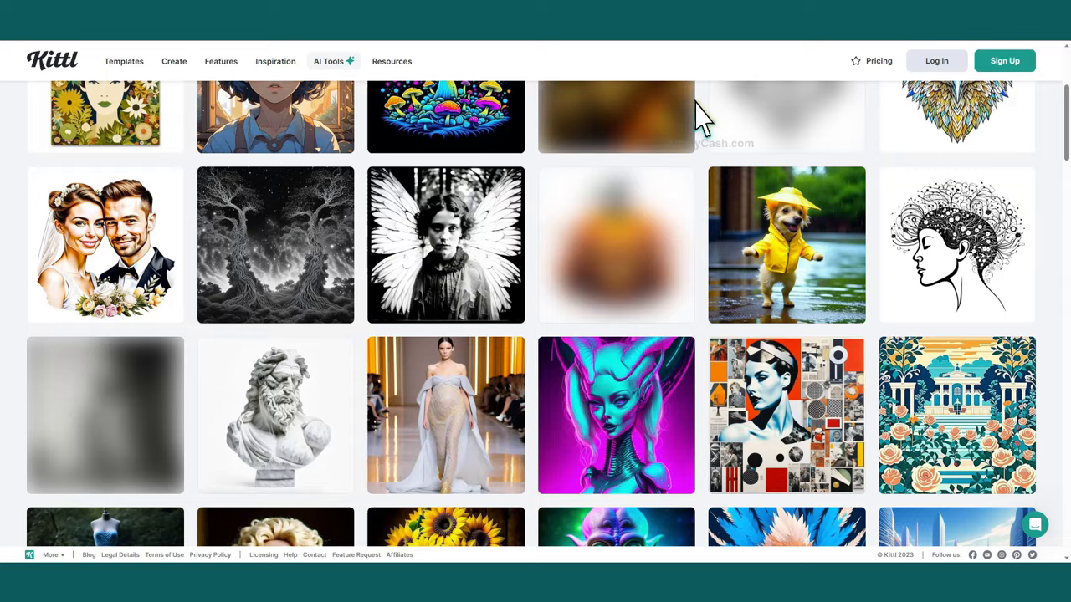
pyautogui.scroll(-3)
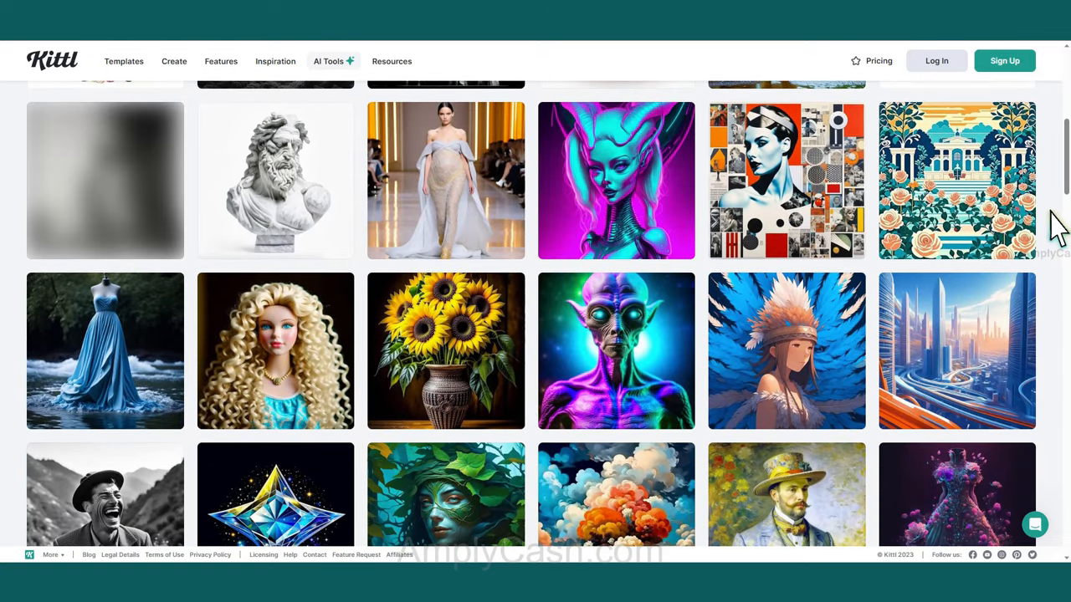
pyautogui.scroll(-3)
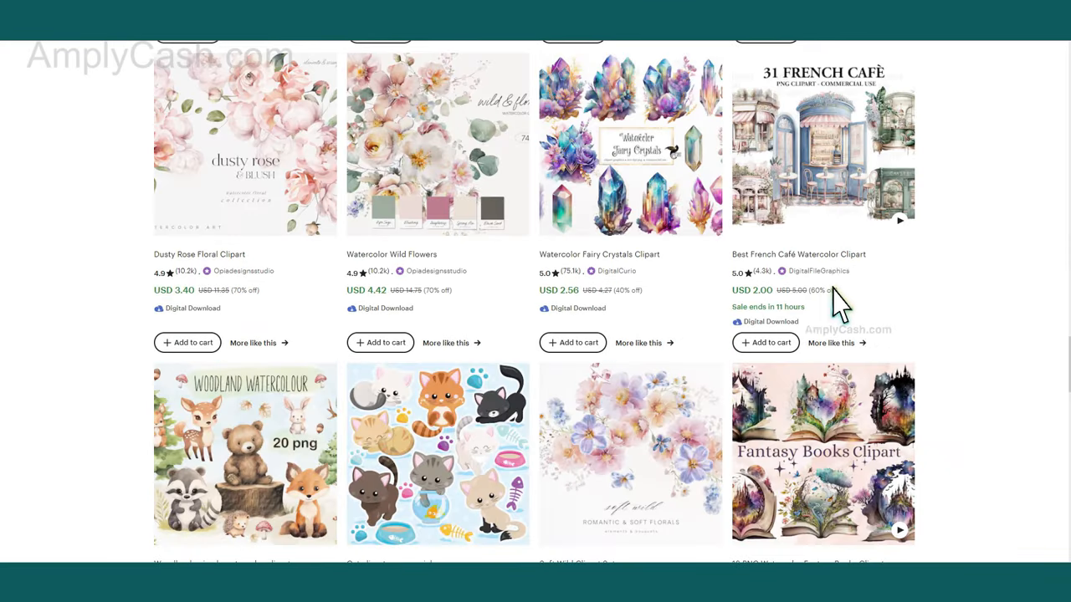
pyautogui.moveTo(419, 482)
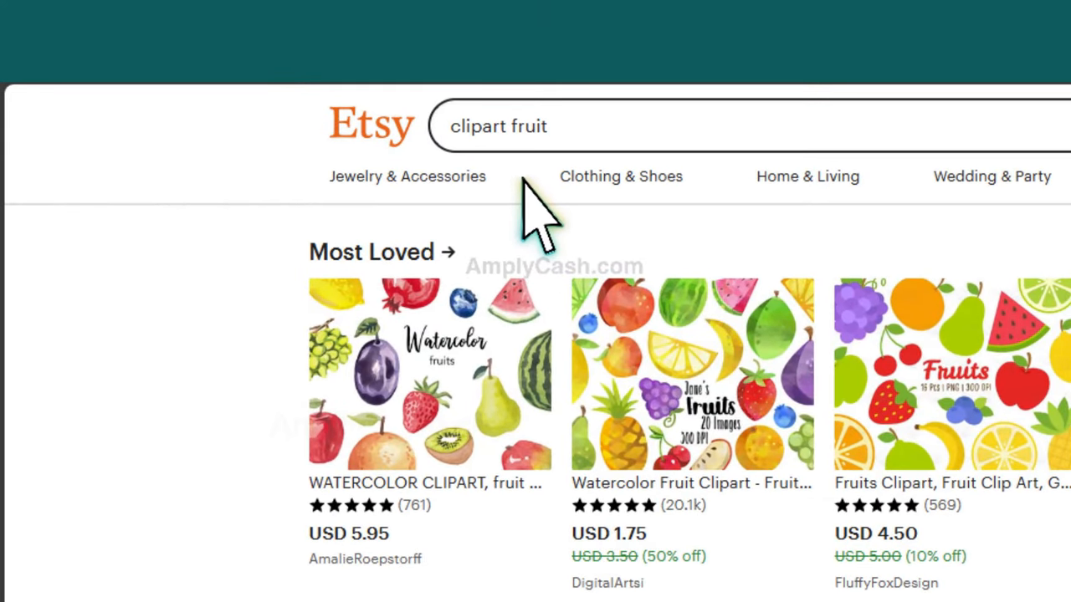
# - Browse Etsy's fruit clipart results and open the Fruit Clipart Set's seller shop
pyautogui.scroll(-3)
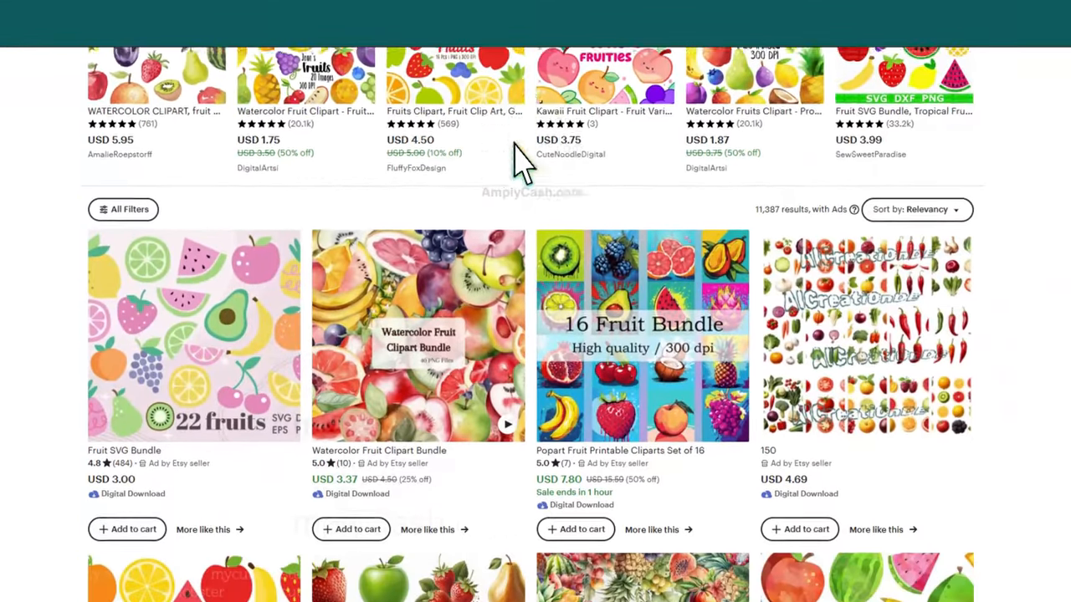
pyautogui.scroll(-3)
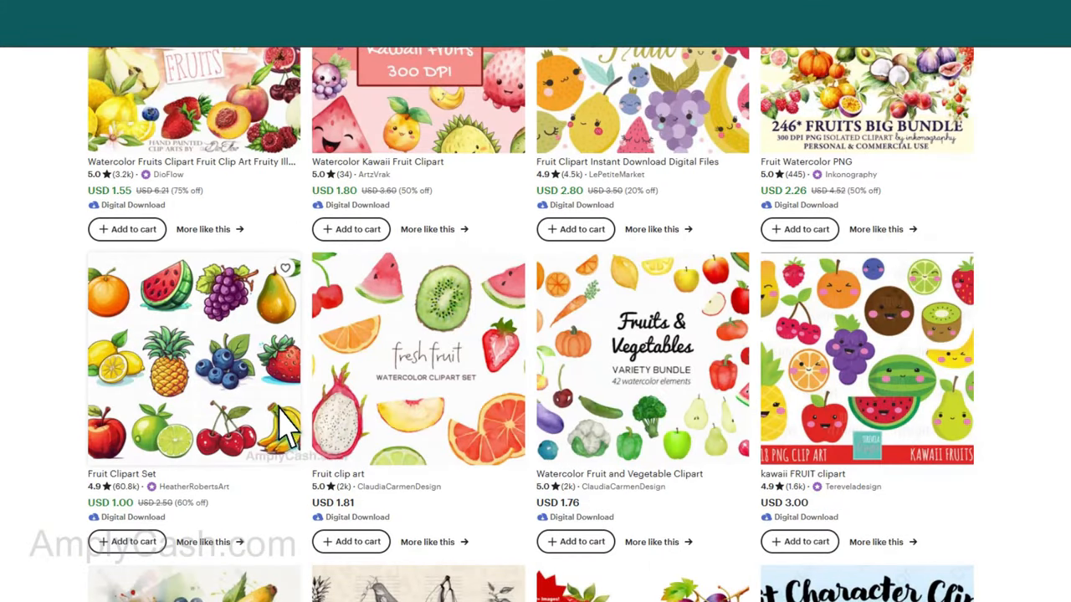
pyautogui.scroll(-3)
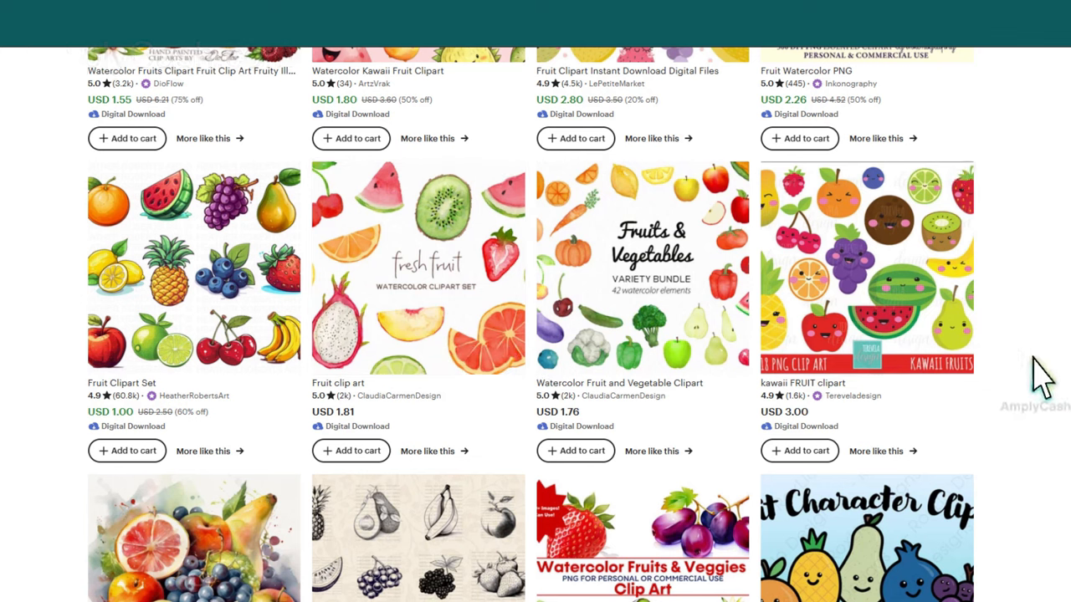
pyautogui.moveTo(231, 407)
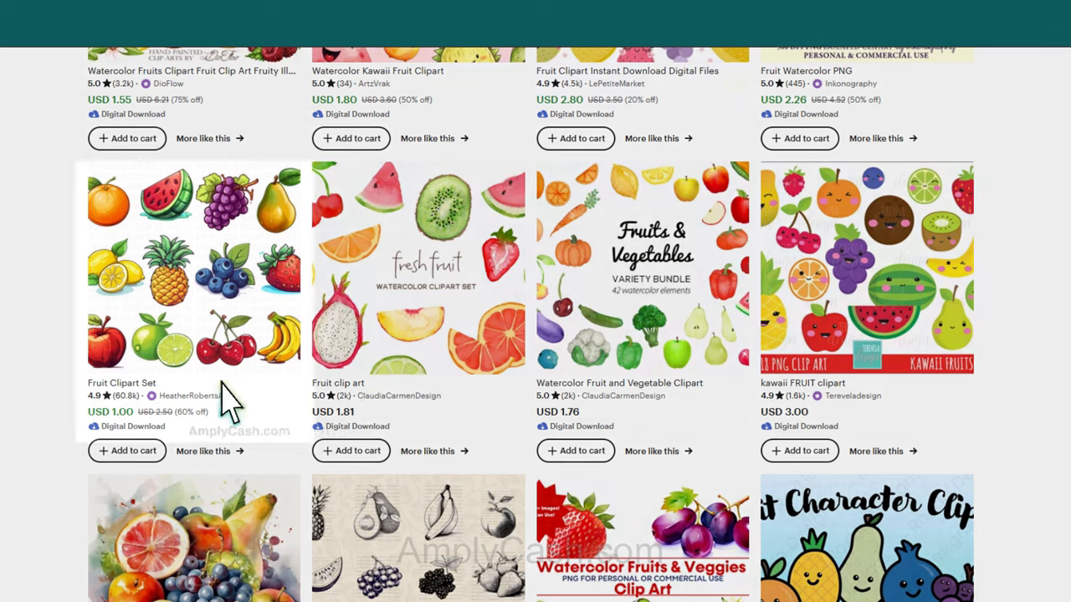
pyautogui.click(194, 266)
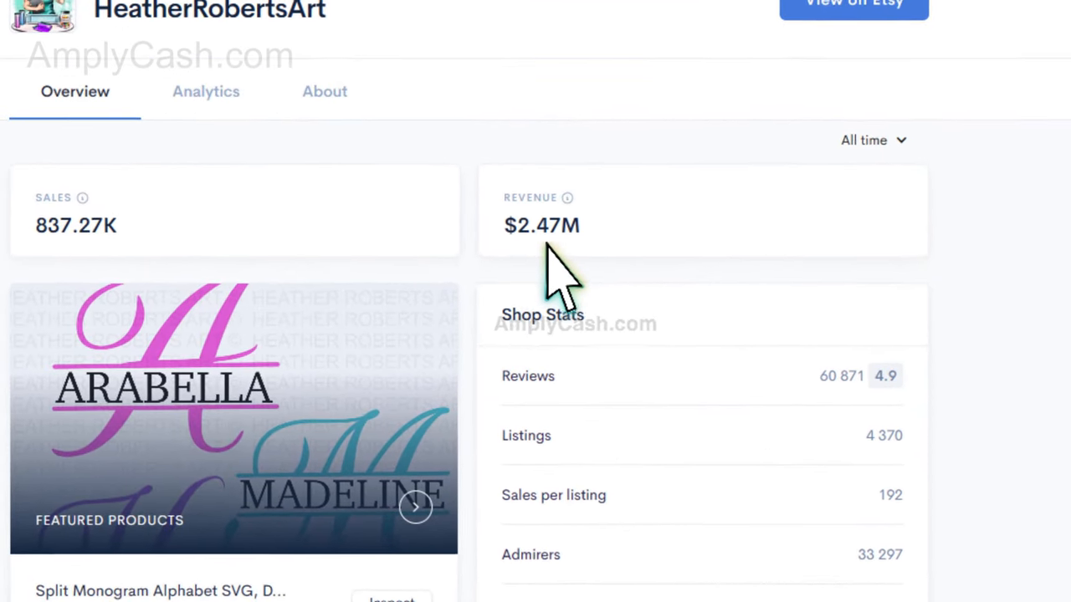
# - Switch the HeatherRobertsArt report from All time to Monthly, showing 20.42K sales and $60.22K revenue
pyautogui.click(872, 140)
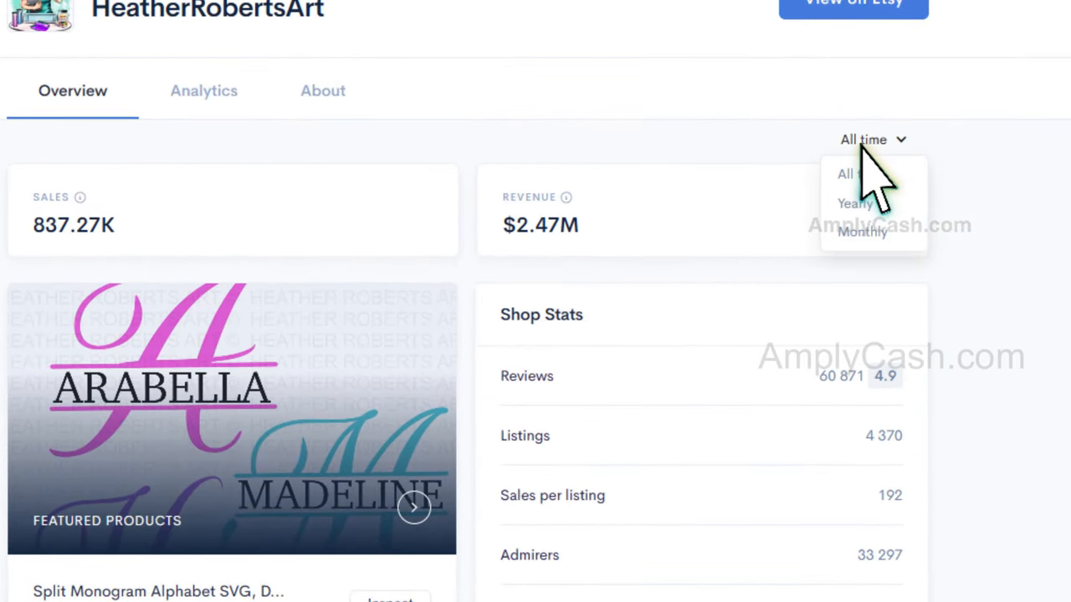
pyautogui.click(862, 233)
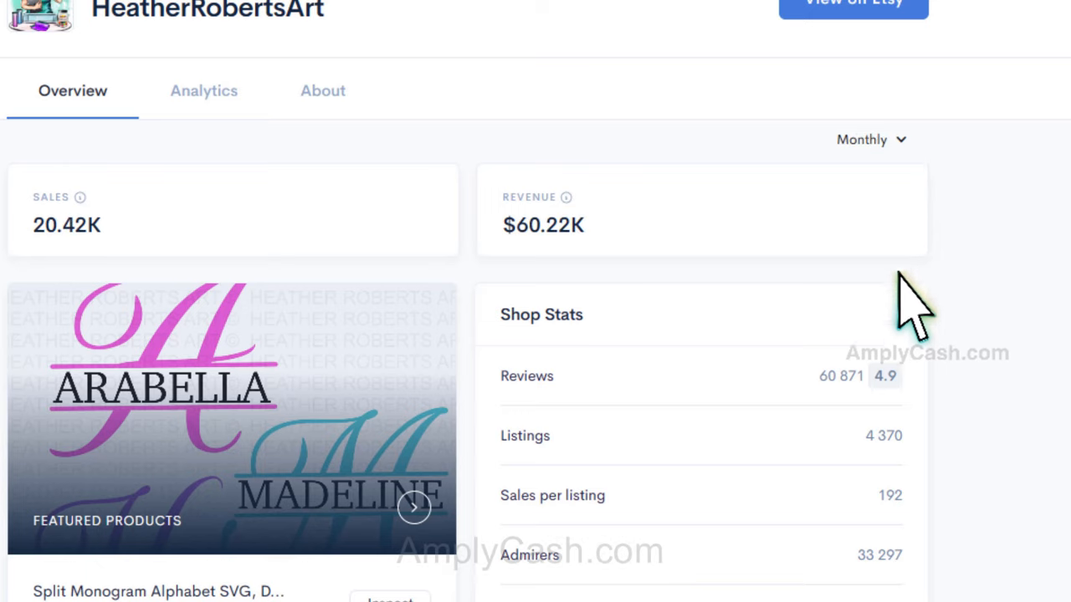
pyautogui.moveTo(921, 343)
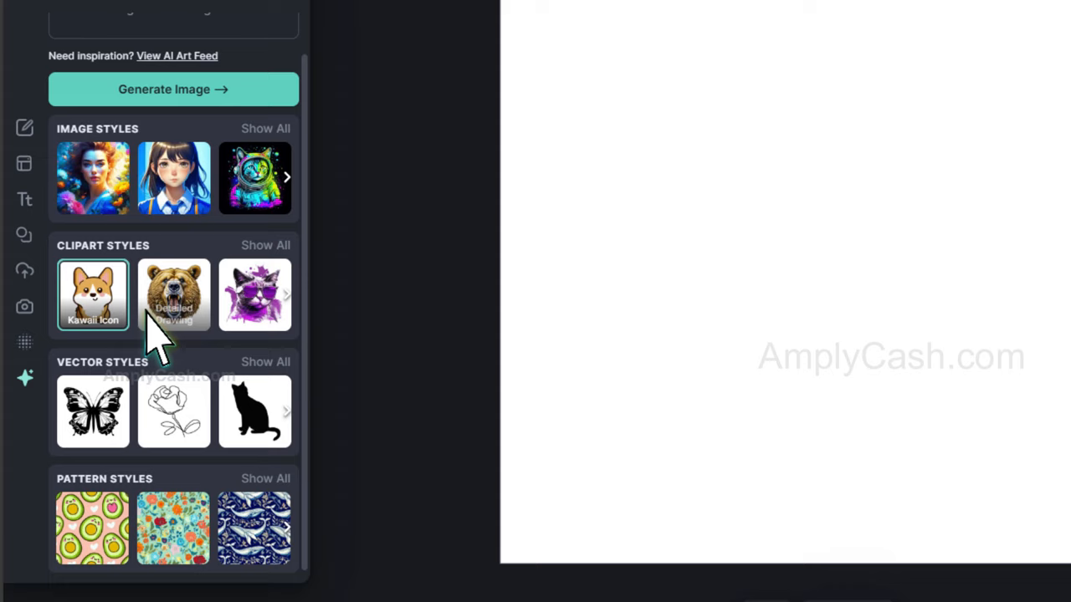
# - From the AI art feed, copy the cute pastel pumpkin's prompt and use its image in the design
pyautogui.scroll(3)
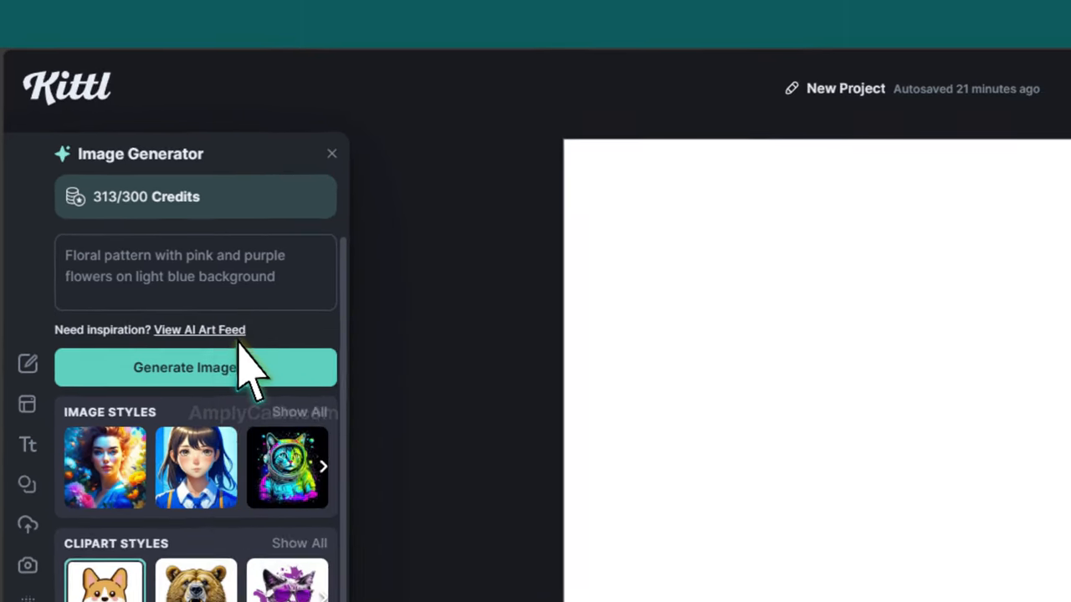
pyautogui.click(200, 329)
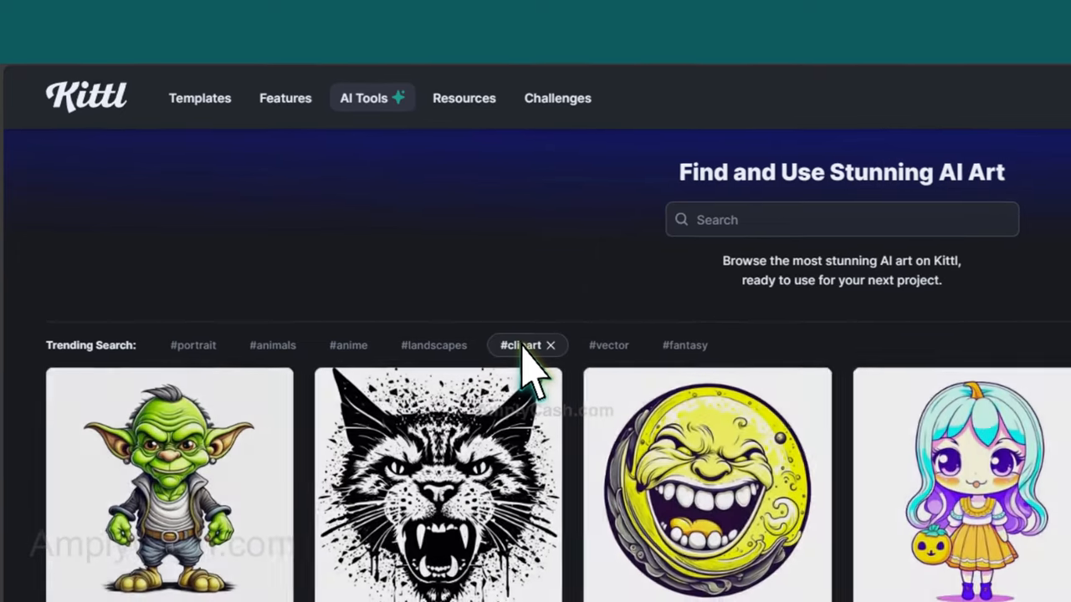
pyautogui.scroll(-3)
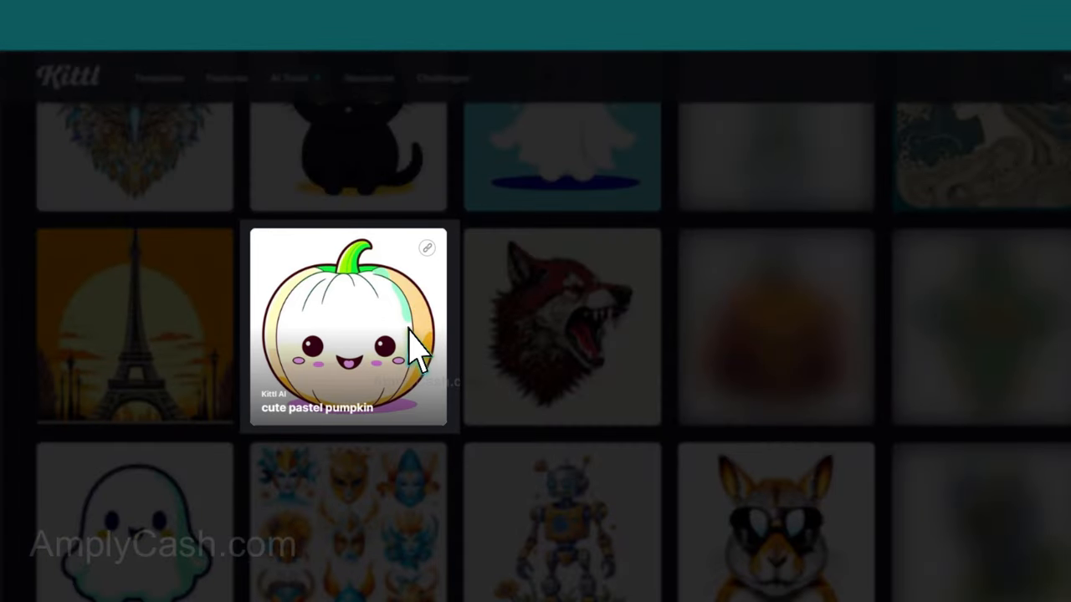
pyautogui.click(348, 327)
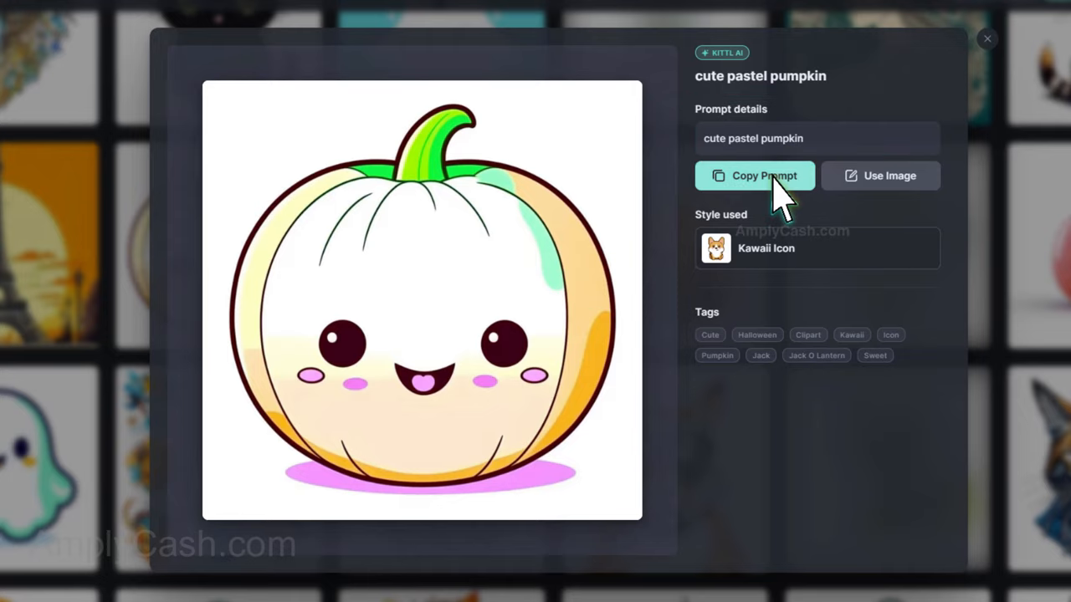
pyautogui.click(753, 175)
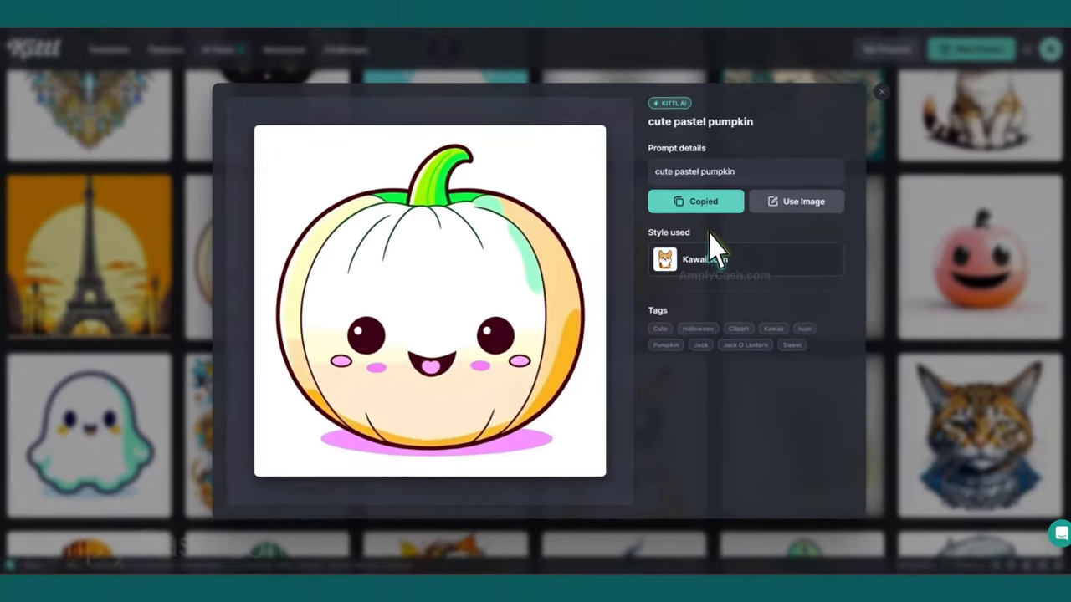
pyautogui.click(880, 92)
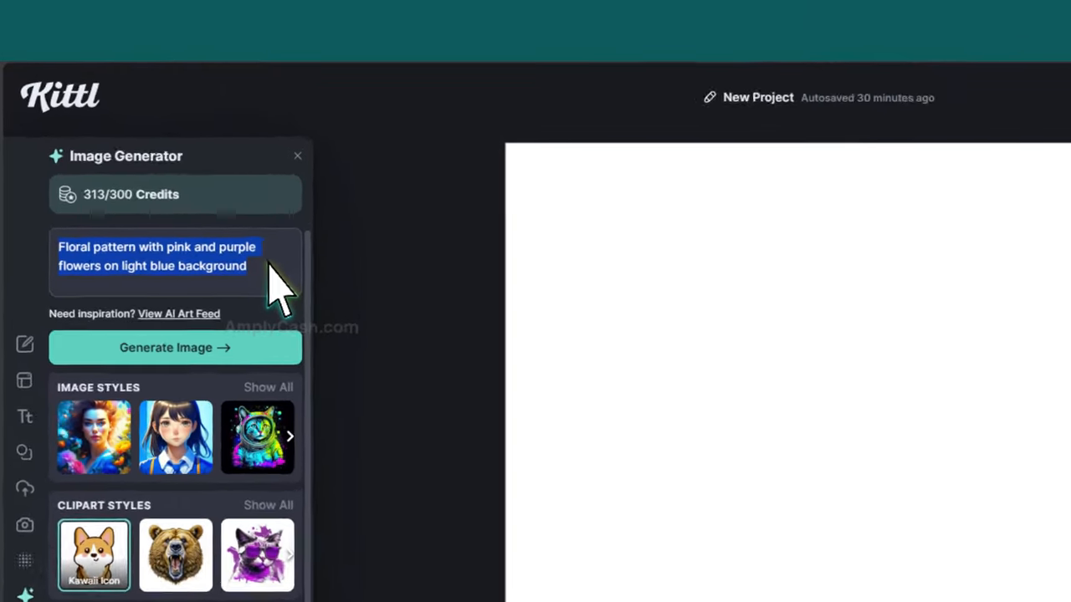
# - Generate a 'cute Strawberry', place it below right of the pumpkin and remove its background
pyautogui.click(174, 346)
pyautogui.write('cute Strawberry')
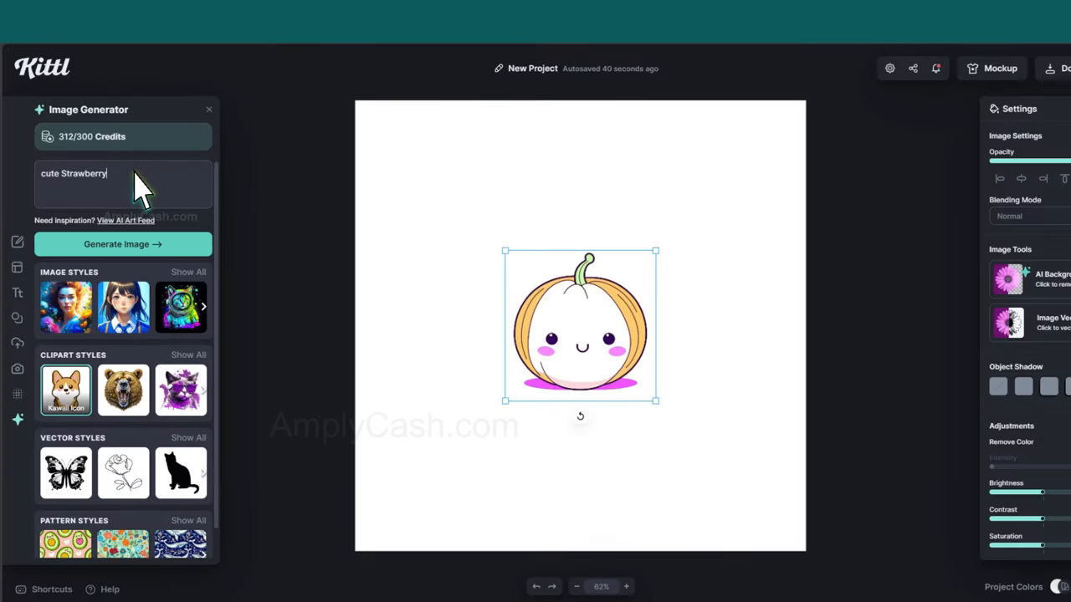
pyautogui.click(124, 244)
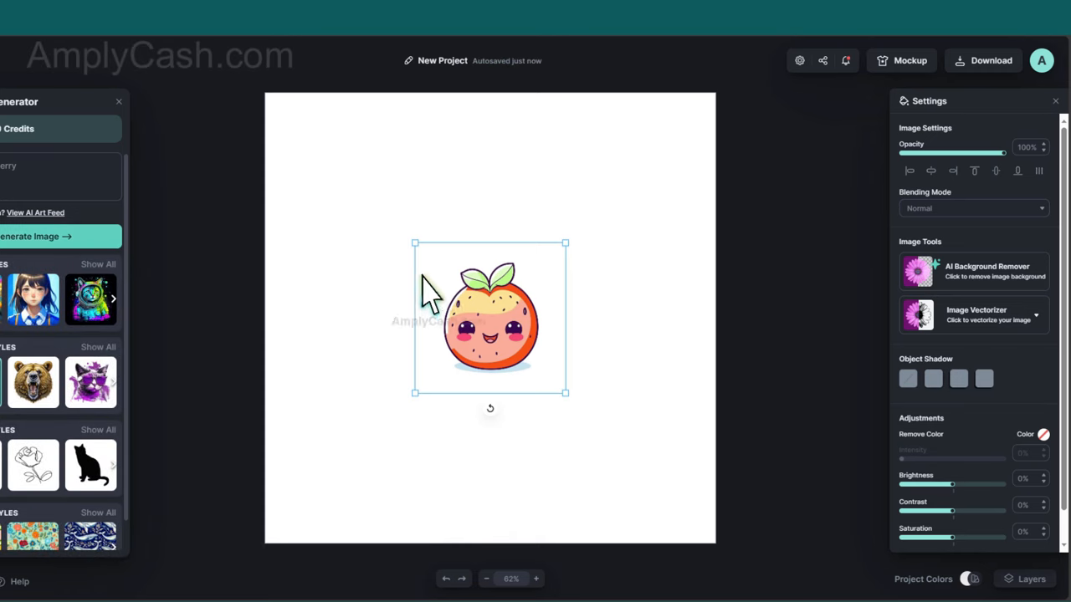
pyautogui.moveTo(489, 318); pyautogui.dragTo(572, 391)
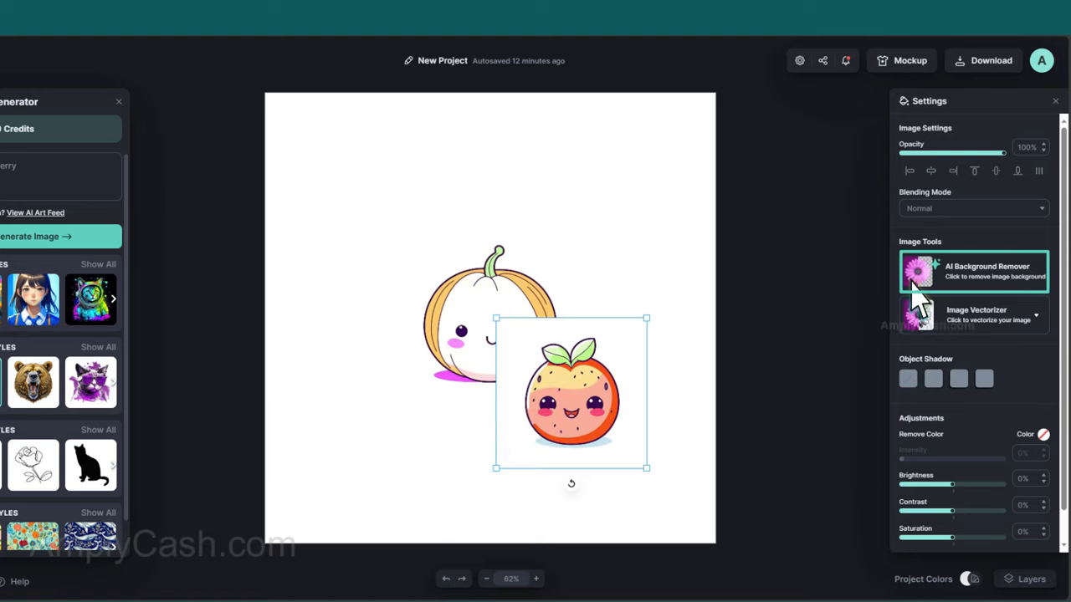
pyautogui.click(974, 271)
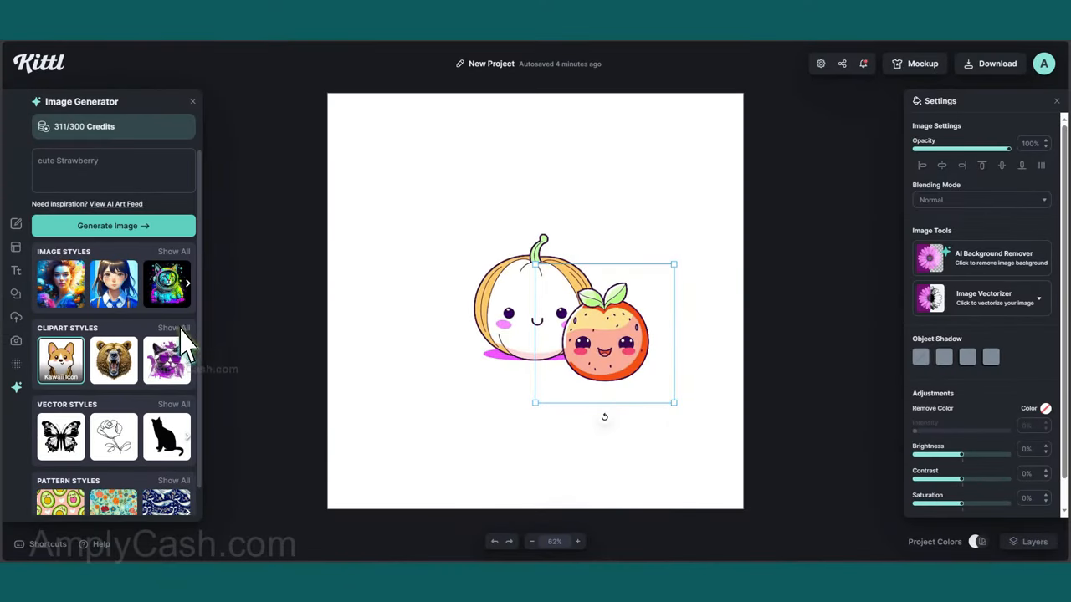
# - Generate a Watercolor-style 'cute Strawberry realistic' and reposition the pumpkin beside it
pyautogui.click(174, 326)
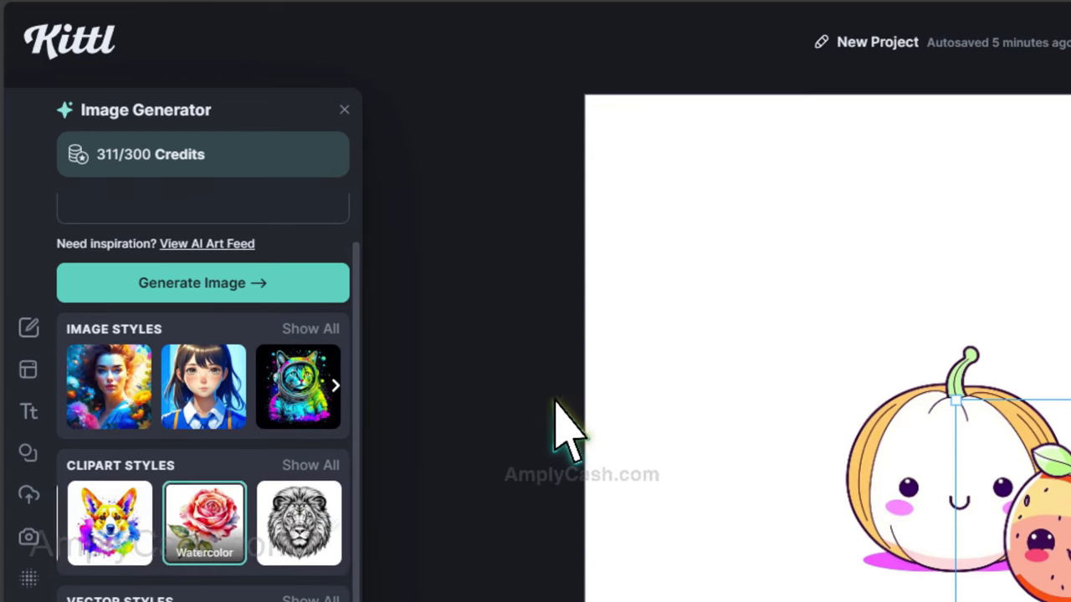
pyautogui.write('cute Strawberry realistic')
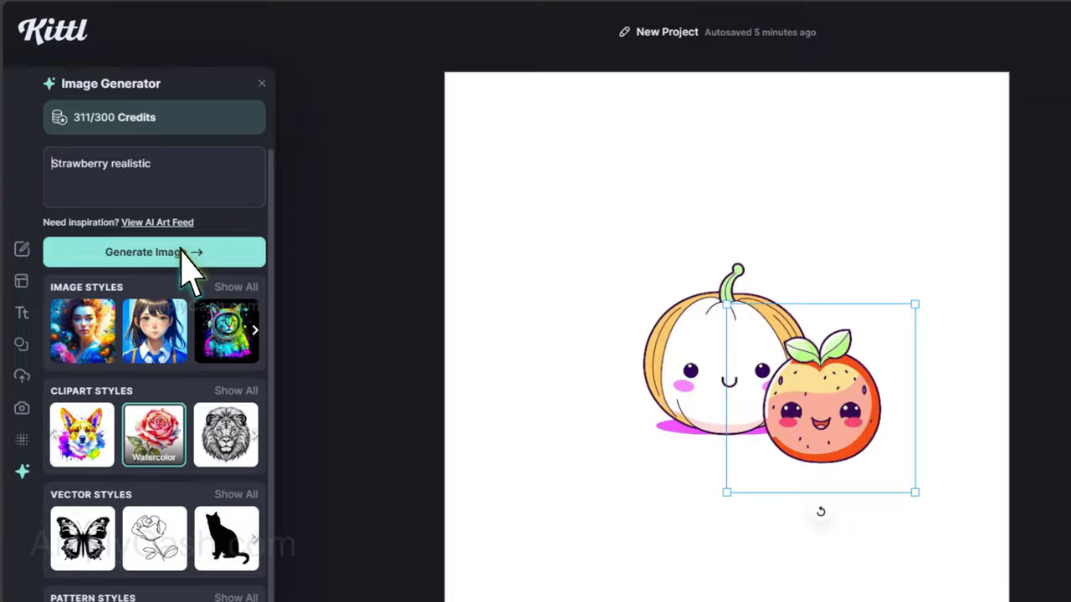
pyautogui.click(154, 251)
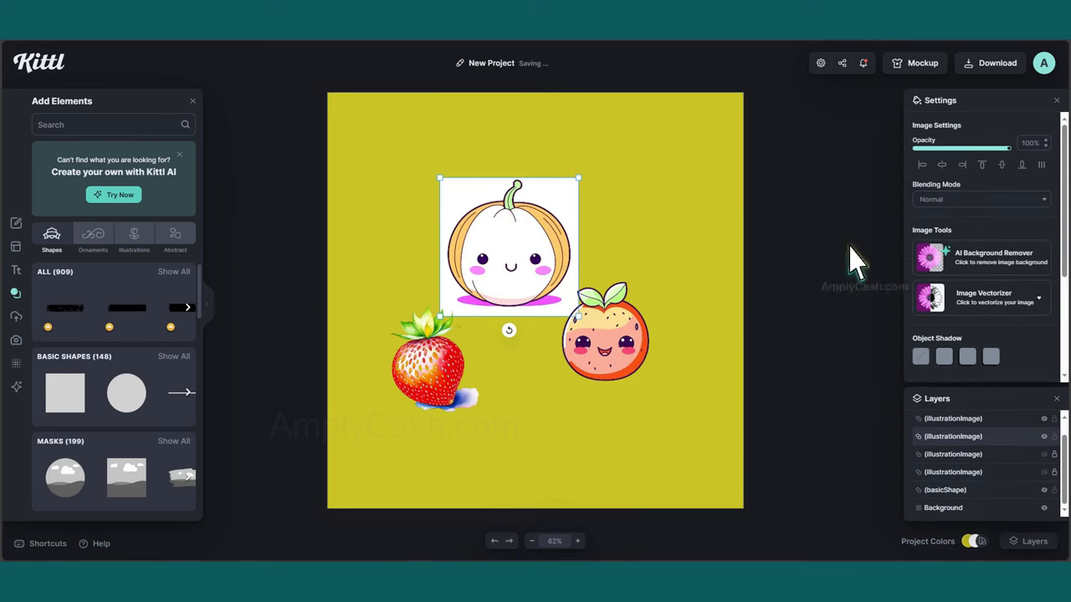
pyautogui.moveTo(508, 244); pyautogui.dragTo(515, 216)
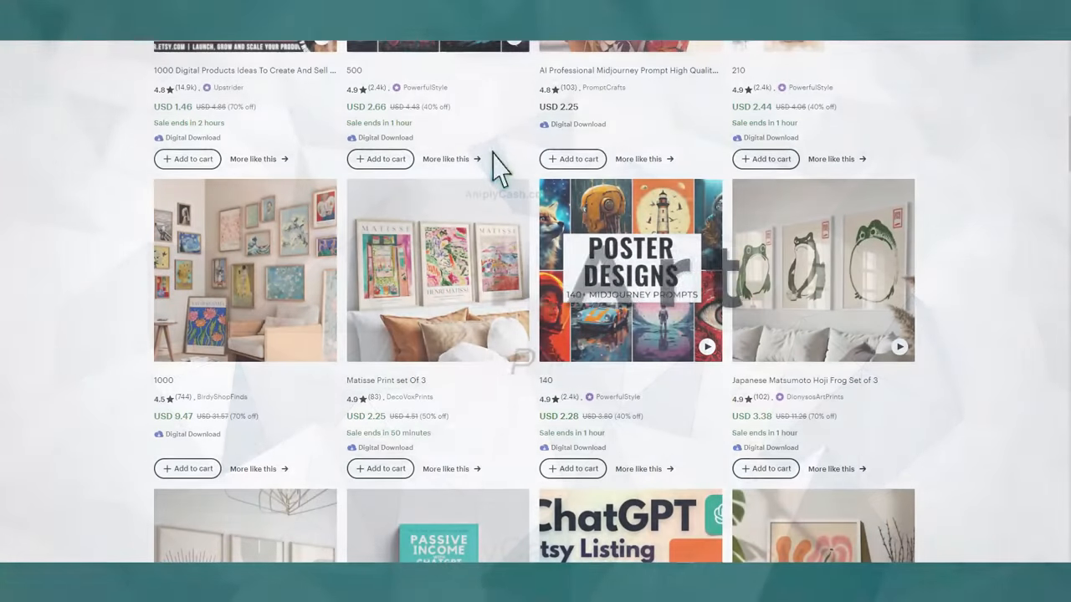
pyautogui.moveTo(237, 392)
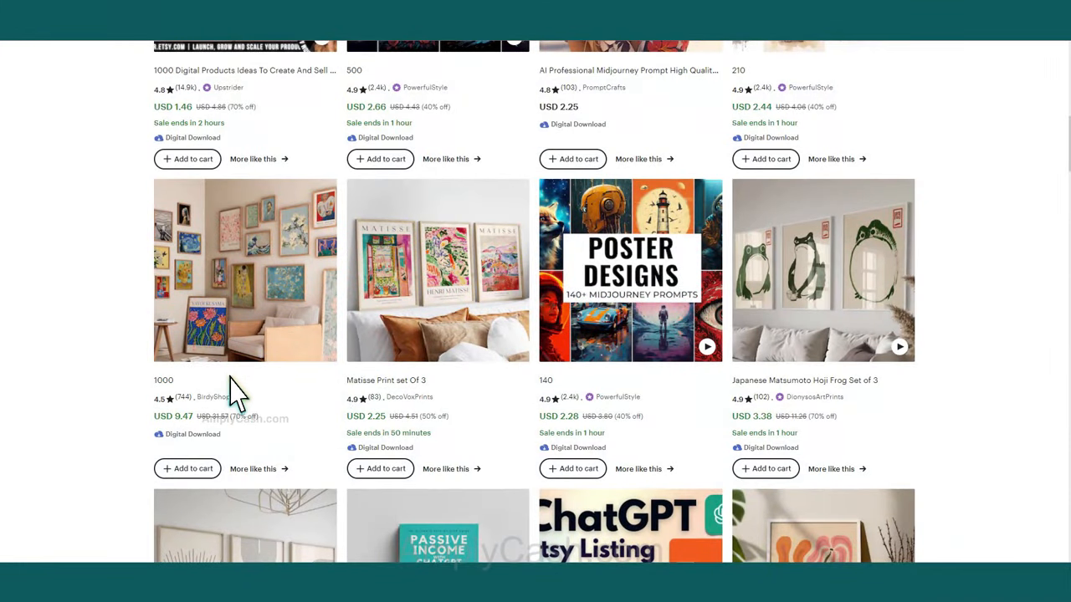
# - Scroll the poster listings and switch the Alura shop report to Monthly figures (561 sales, $2.95K revenue)
pyautogui.scroll(-3)
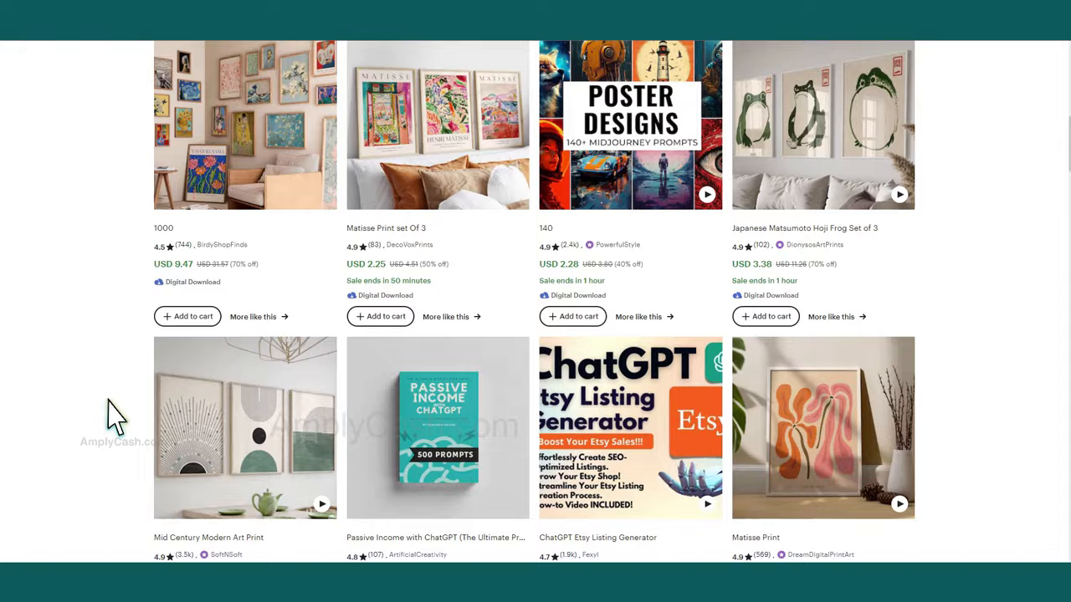
pyautogui.scroll(-3)
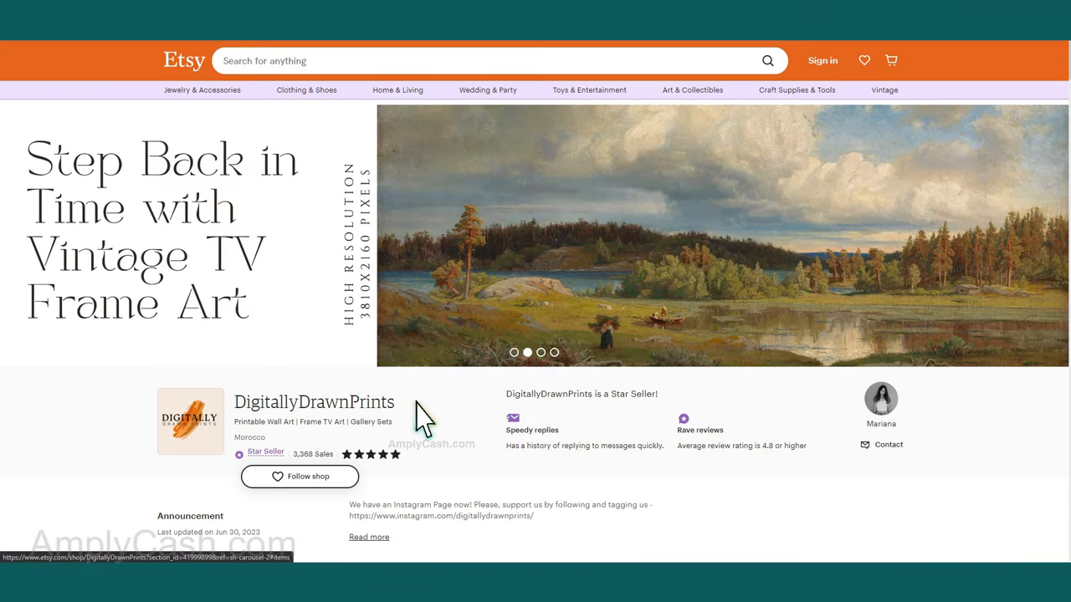
pyautogui.scroll(-3)
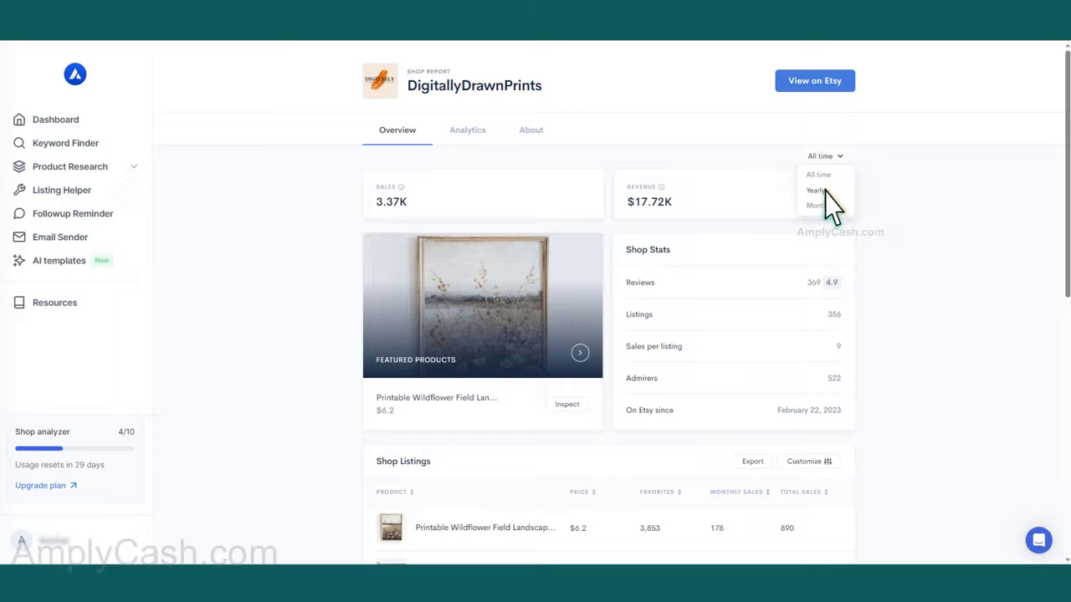
pyautogui.click(816, 204)
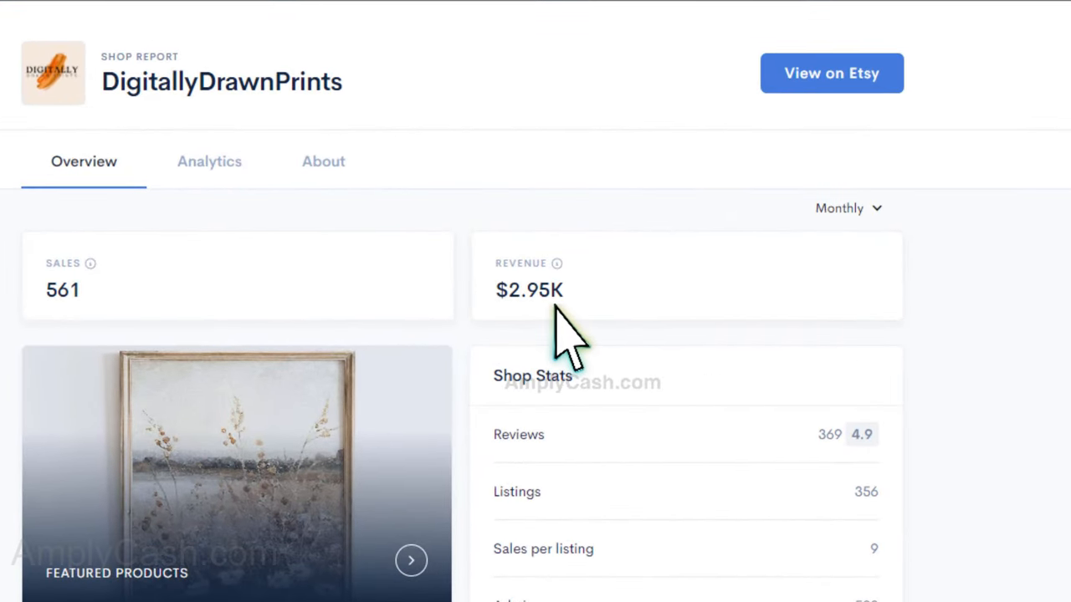
# - Scroll to Shop Listings and inspect the best-selling wildflower landscape print
pyautogui.scroll(-3)
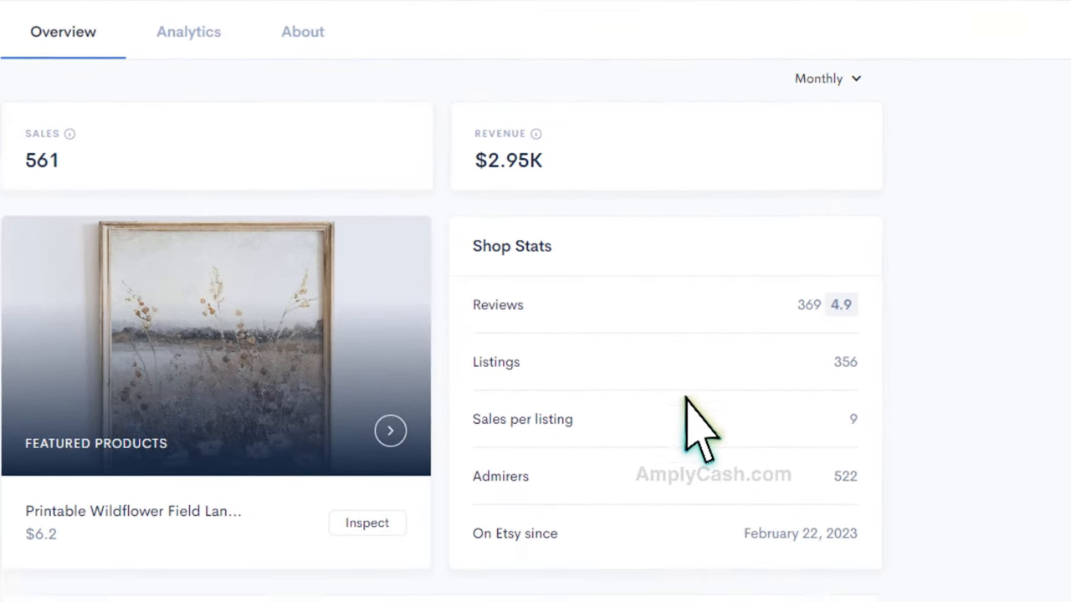
pyautogui.scroll(-3)
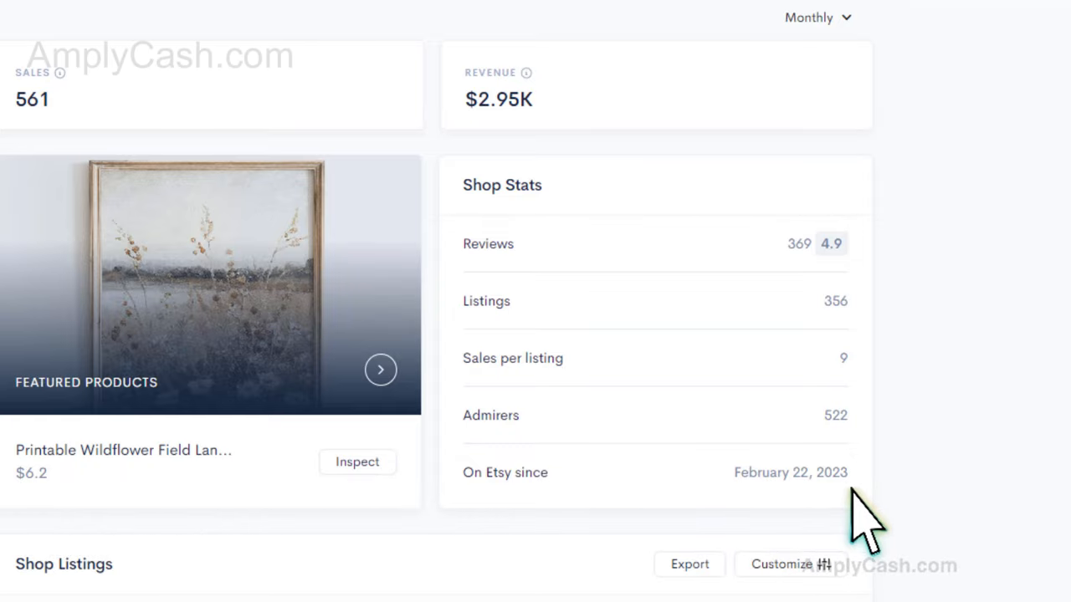
pyautogui.scroll(-3)
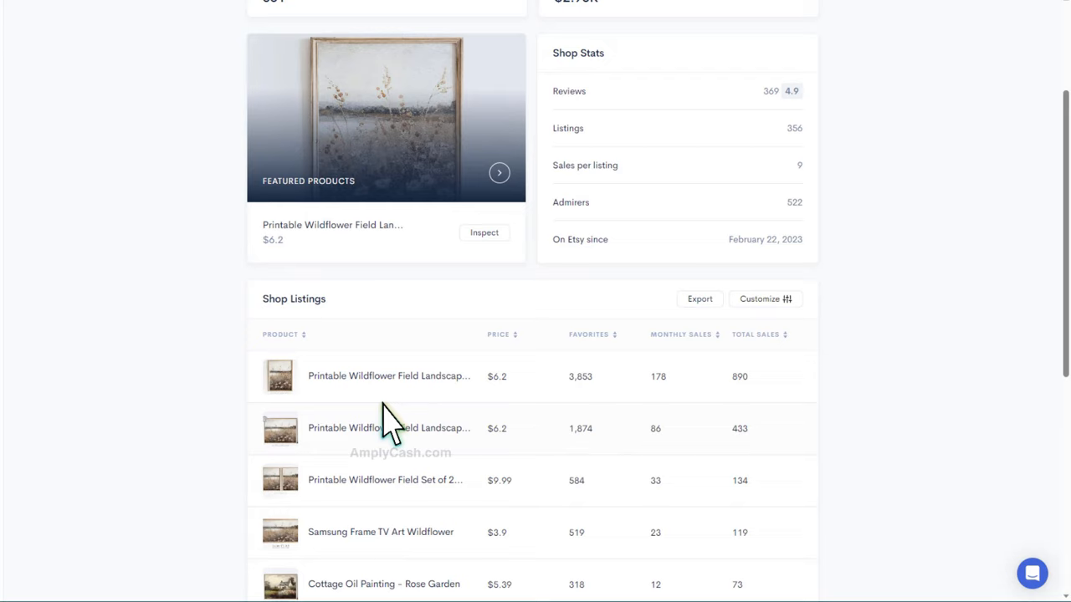
pyautogui.click(280, 375)
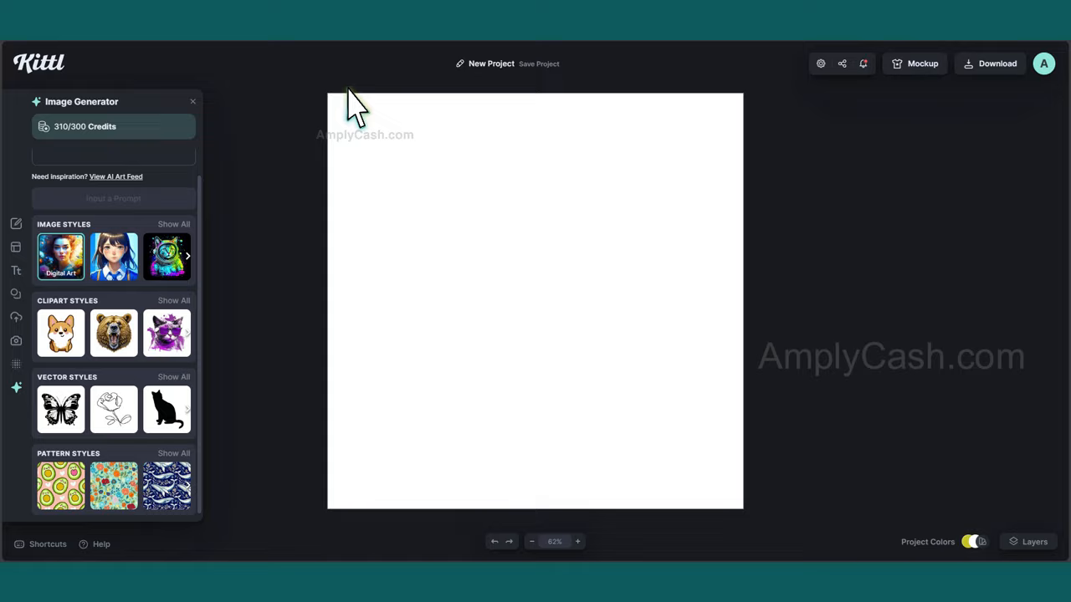
# - Generate an Oil Painting image from the prompt 'Printable Wildflower Field Landscape Oil Painting, Vintage Farm House'
pyautogui.click(174, 224)
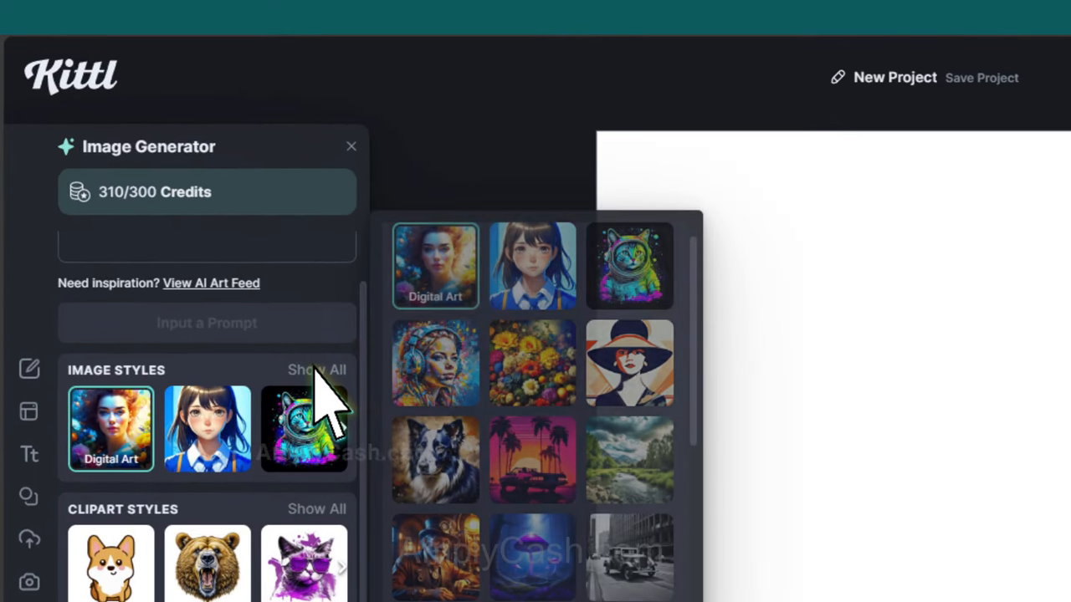
pyautogui.click(561, 393)
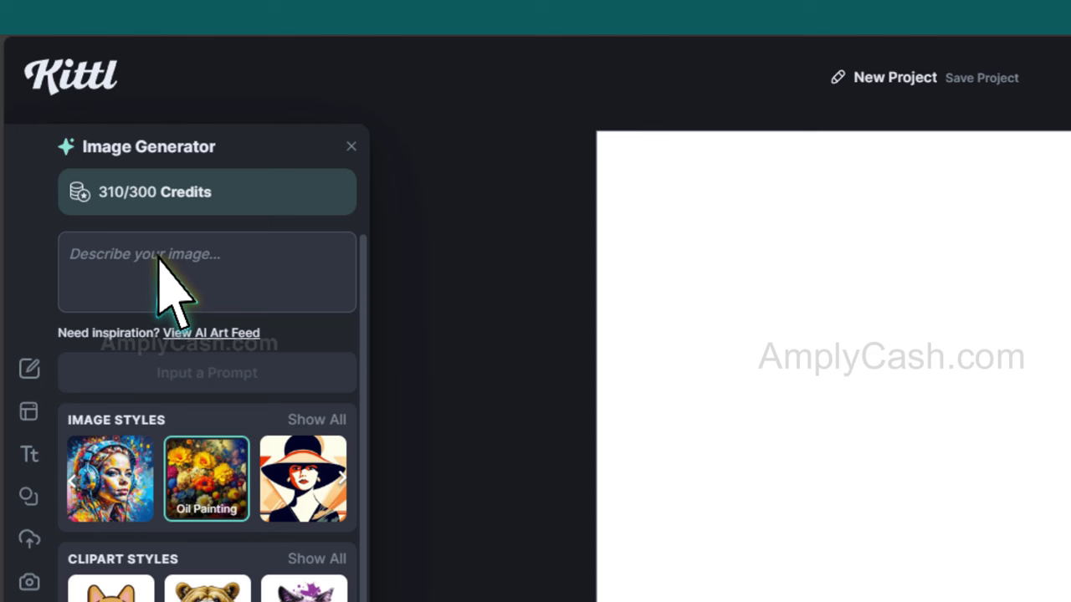
pyautogui.write('Printable Wildflower Field Landscape Oil Painting, Vintage Farm House')
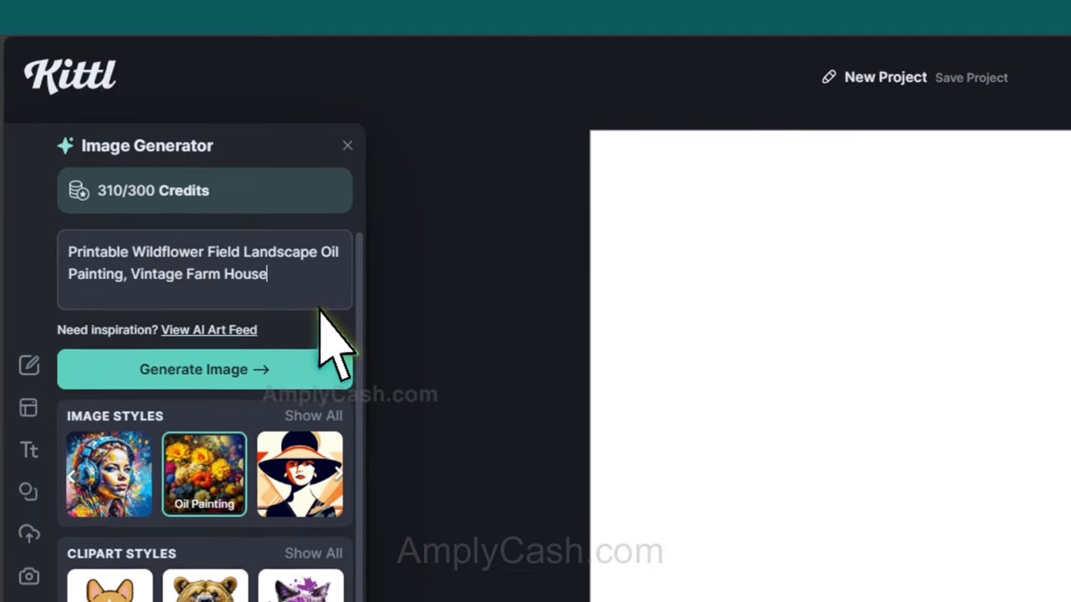
pyautogui.click(204, 370)
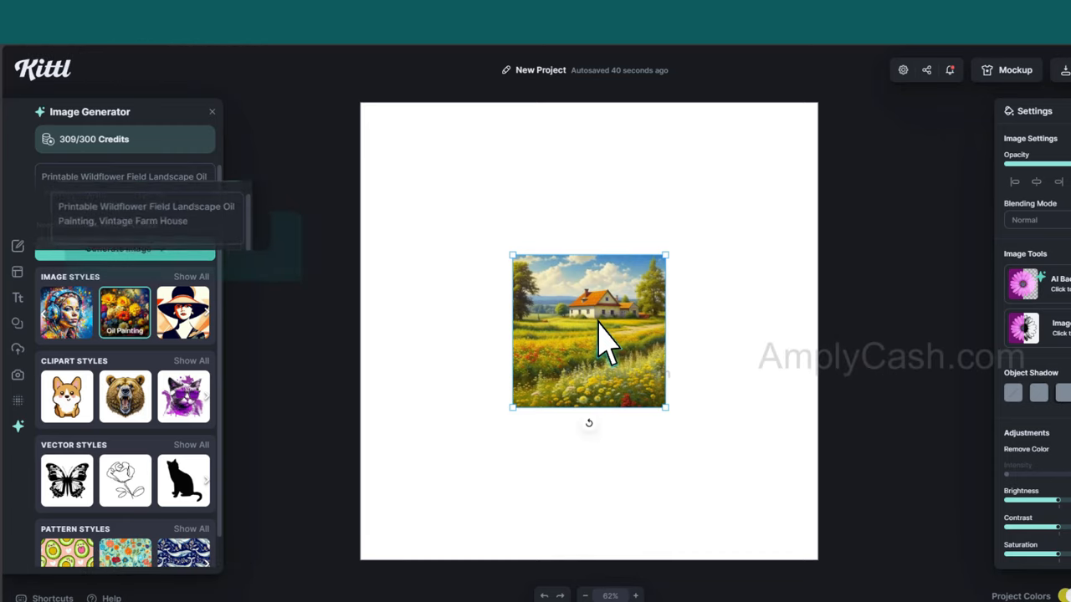
# - Move the painting to the top-left and enlarge it to fill the canvas
pyautogui.moveTo(589, 331); pyautogui.dragTo(435, 181)
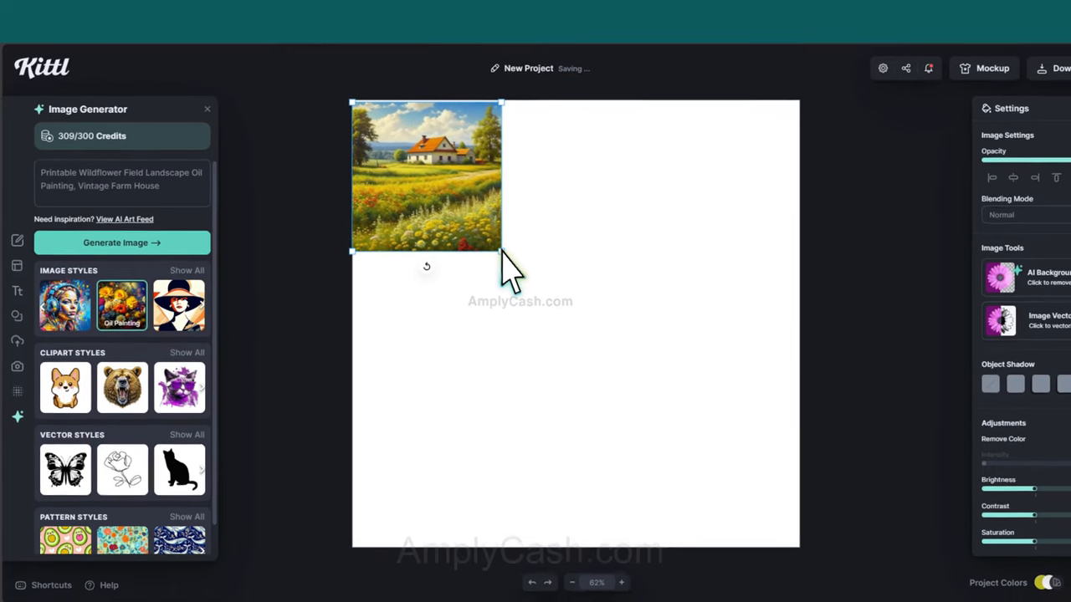
pyautogui.moveTo(502, 249); pyautogui.dragTo(744, 513)
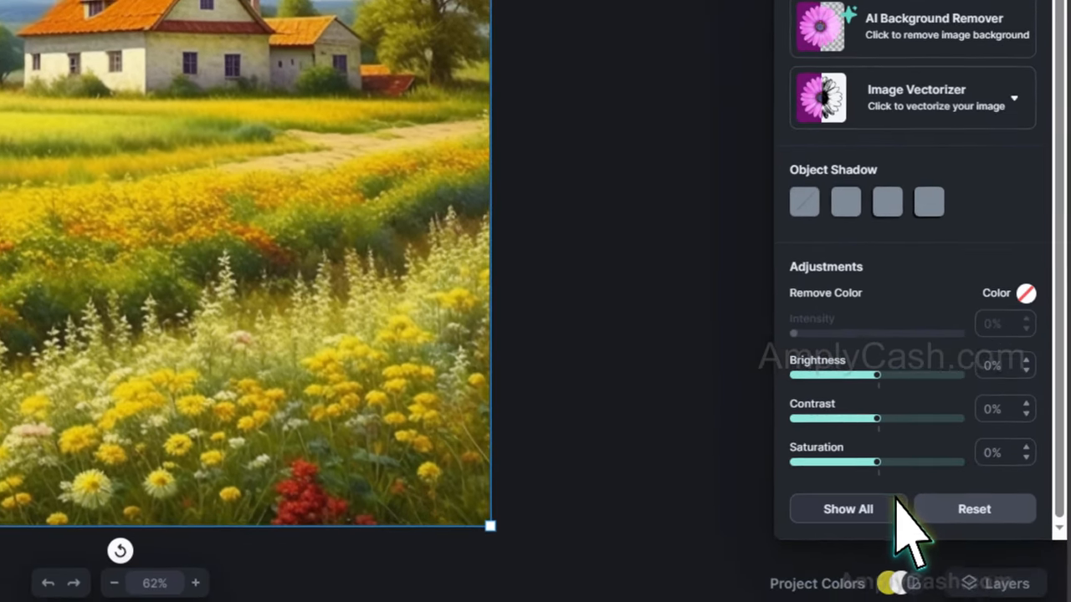
# - In Adjustments, lower the painting's Saturation to -56% and Vibrance to -30%
pyautogui.click(847, 509)
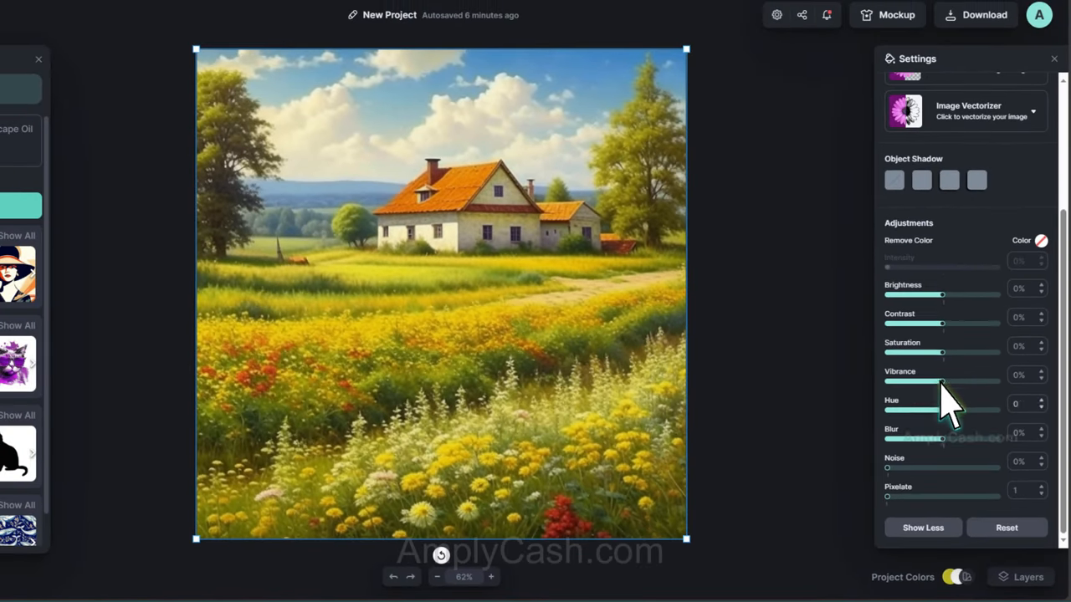
pyautogui.moveTo(945, 382); pyautogui.dragTo(900, 382)
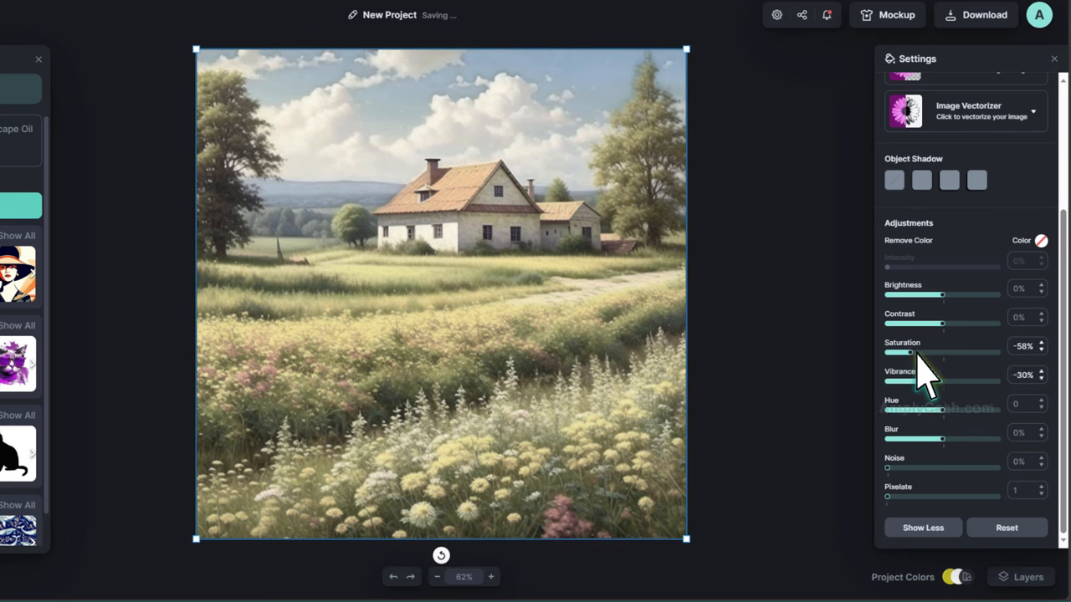
pyautogui.moveTo(900, 382); pyautogui.dragTo(954, 382)
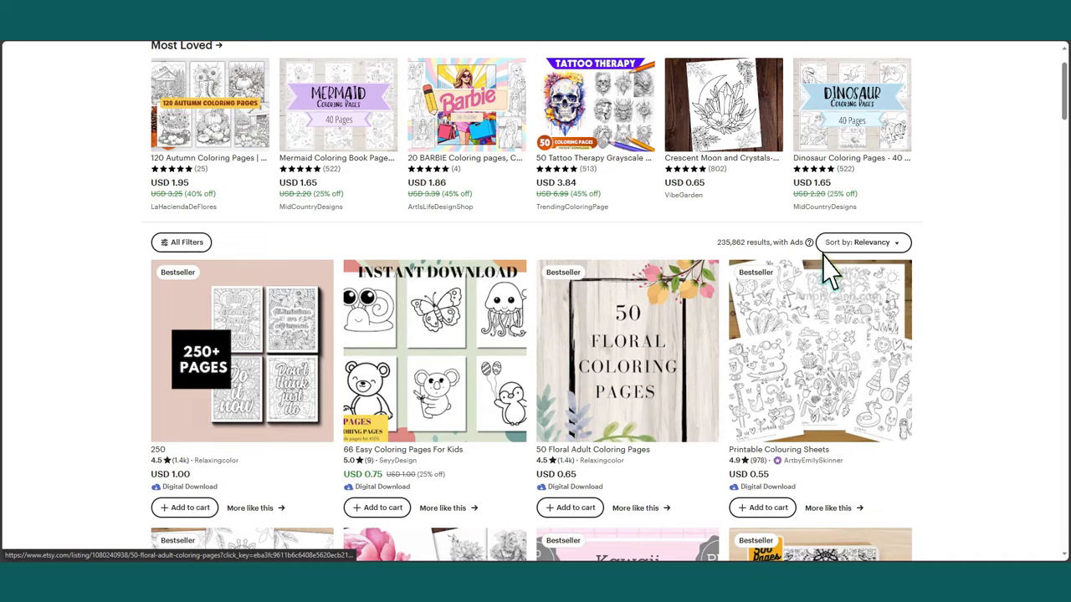
# - Scroll the coloring page results, preview the 250+ quote coloring pages listing and bring up relaxingcolor's shop report
pyautogui.scroll(-3)
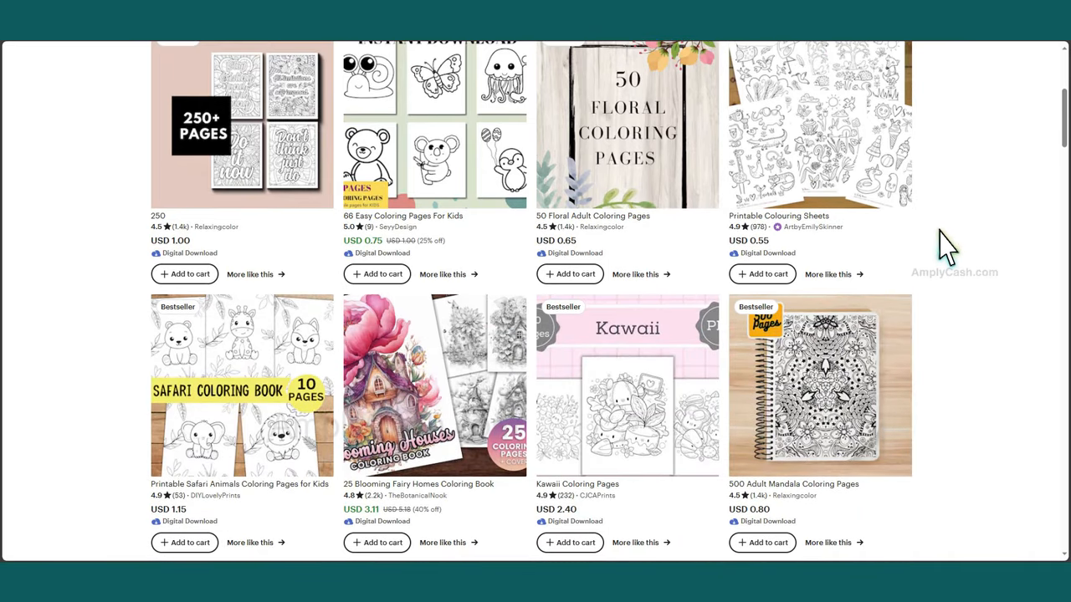
pyautogui.scroll(-3)
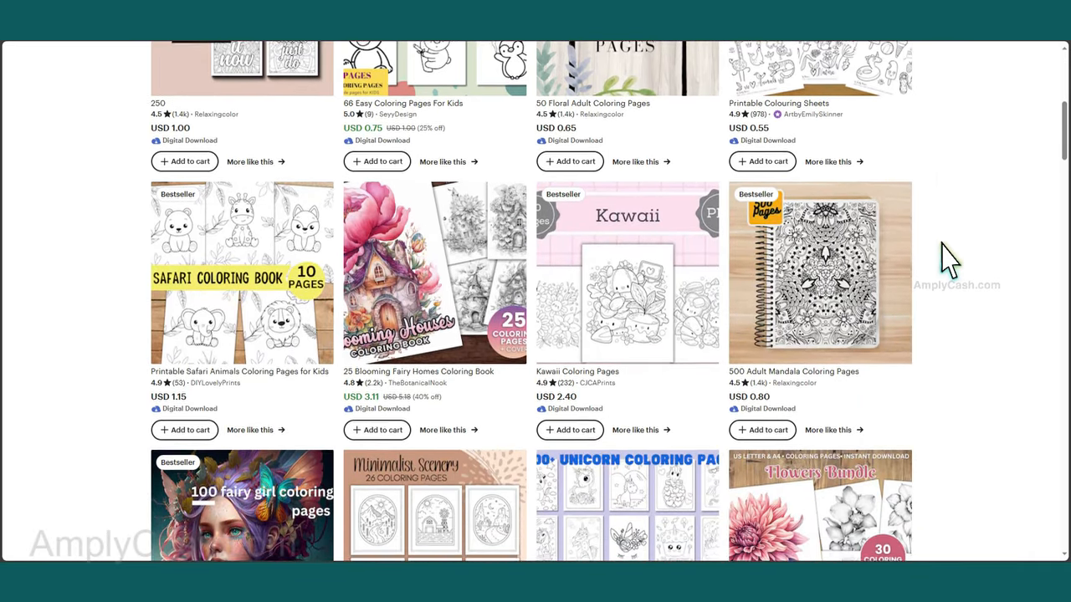
pyautogui.scroll(-3)
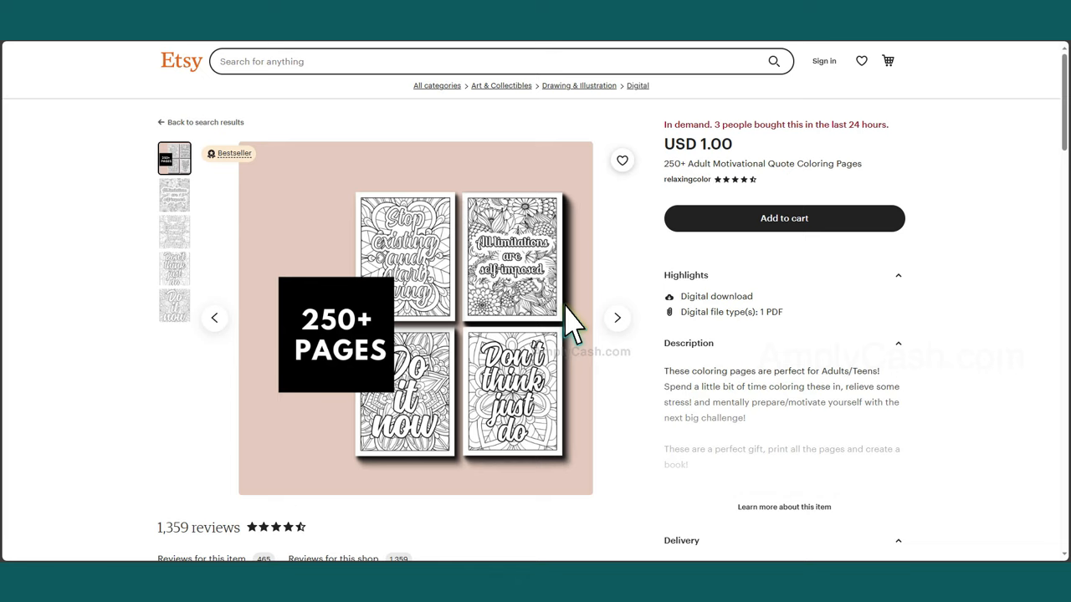
pyautogui.click(174, 194)
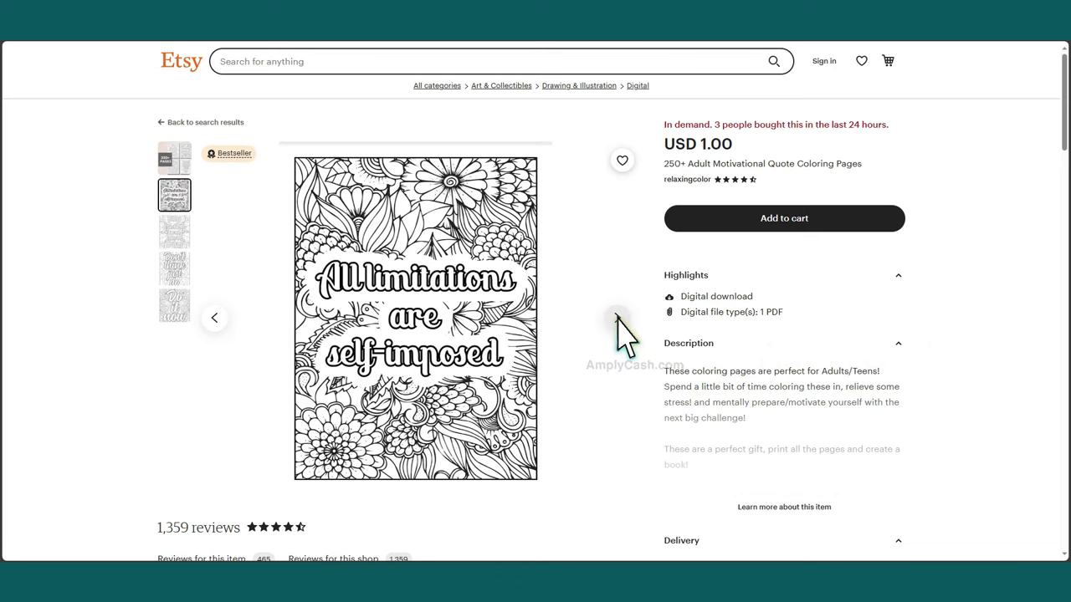
pyautogui.click(174, 268)
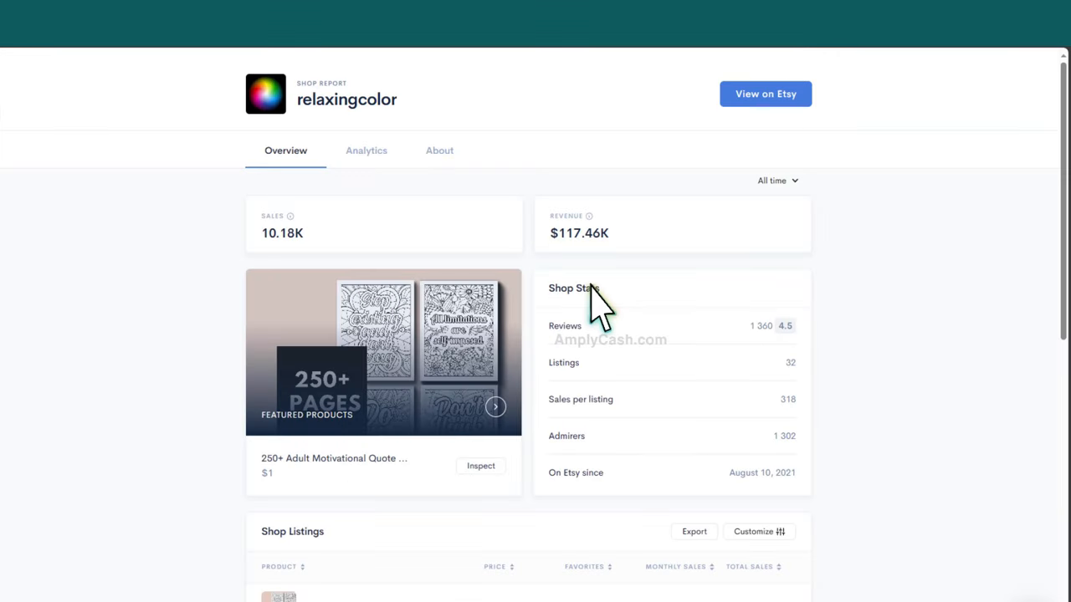
pyautogui.moveTo(569, 298)
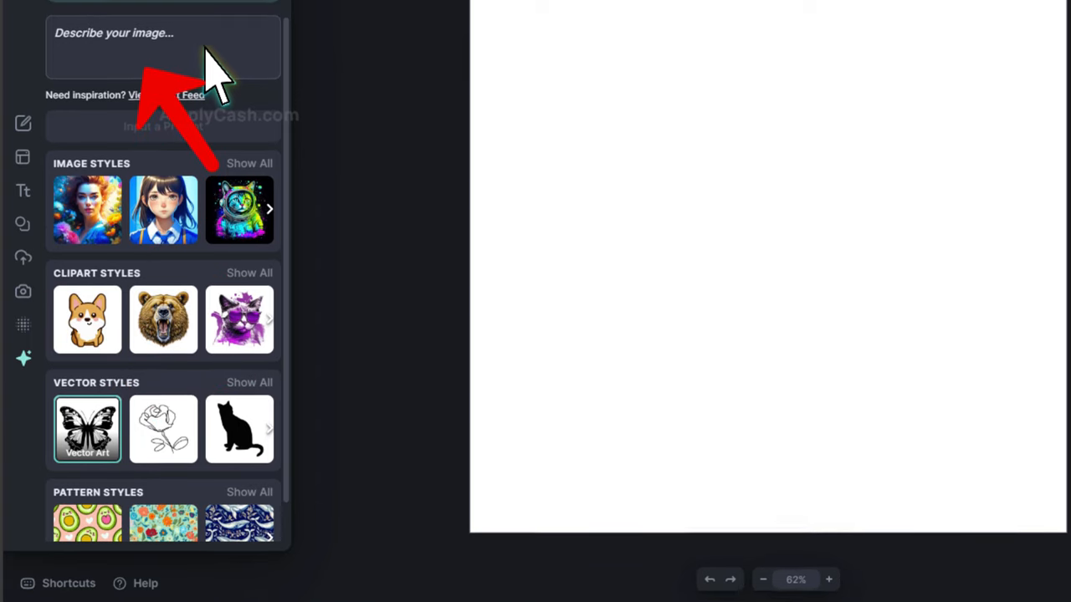
# - Generate a Vector Art image from the prompt 'pattern Coloring Page', producing a black-and-white mandala
pyautogui.write('pattern Coloring Page')
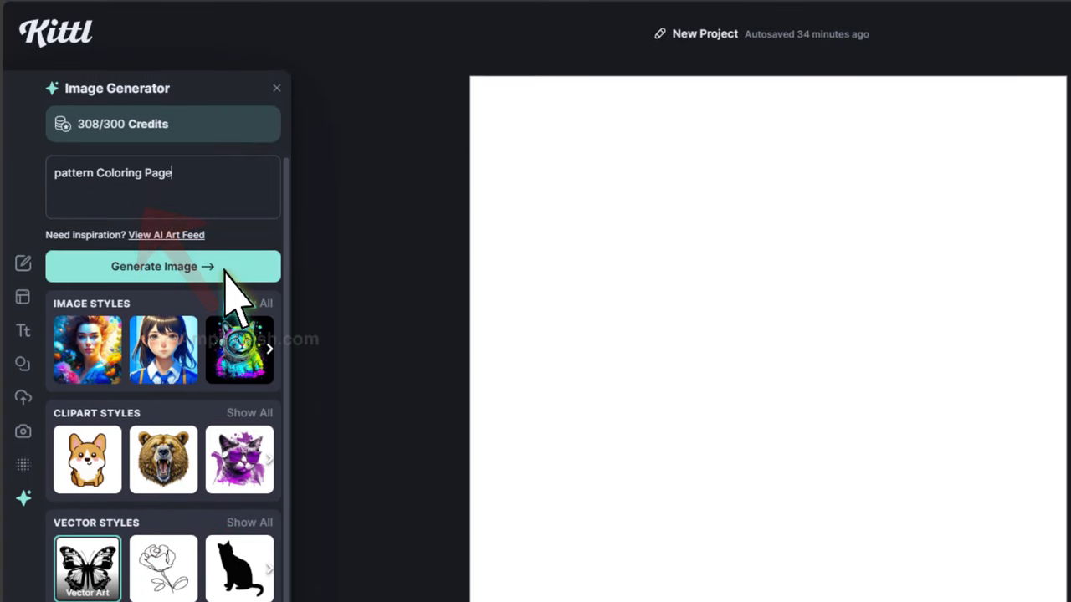
pyautogui.click(163, 266)
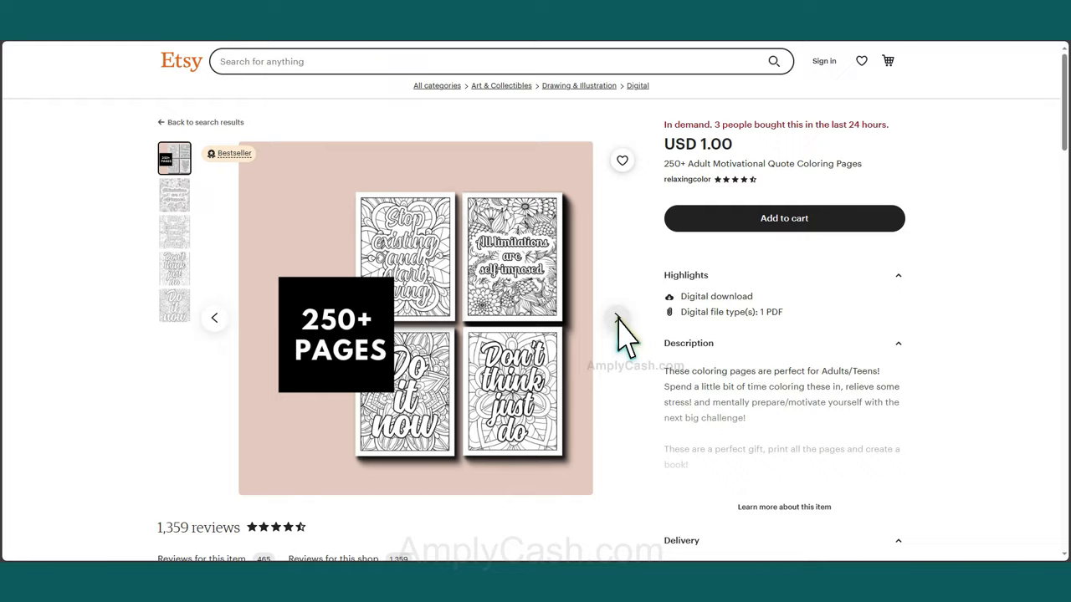
pyautogui.click(174, 194)
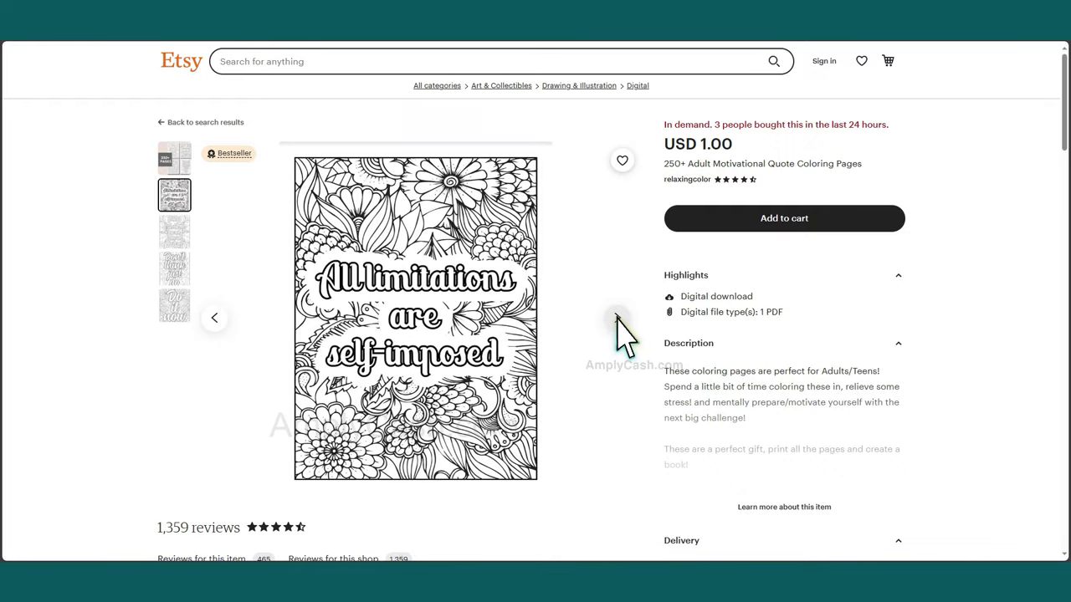
pyautogui.click(174, 267)
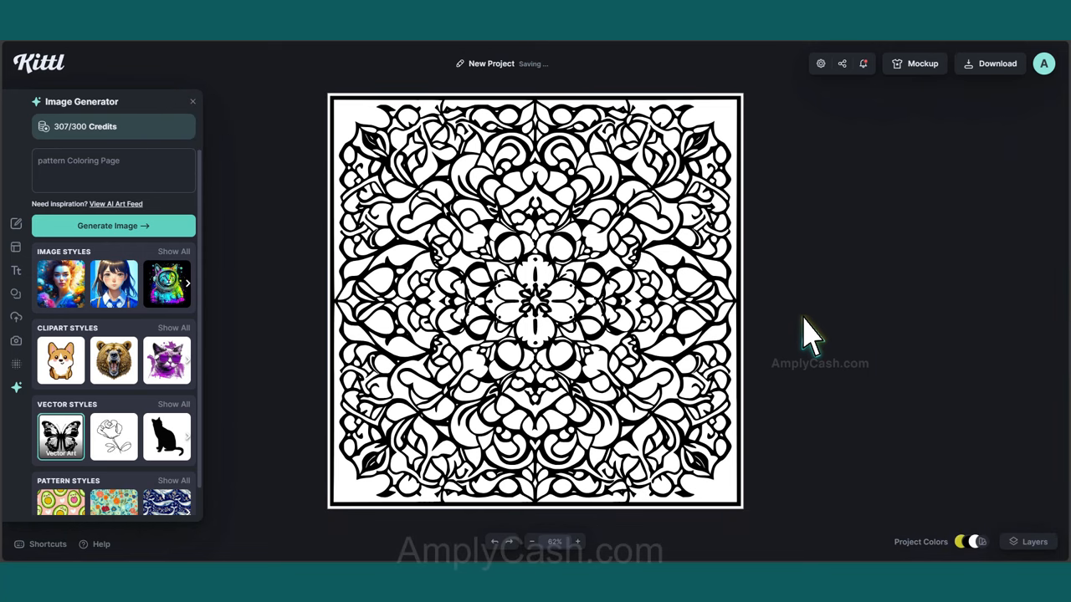
pyautogui.moveTo(589, 335)
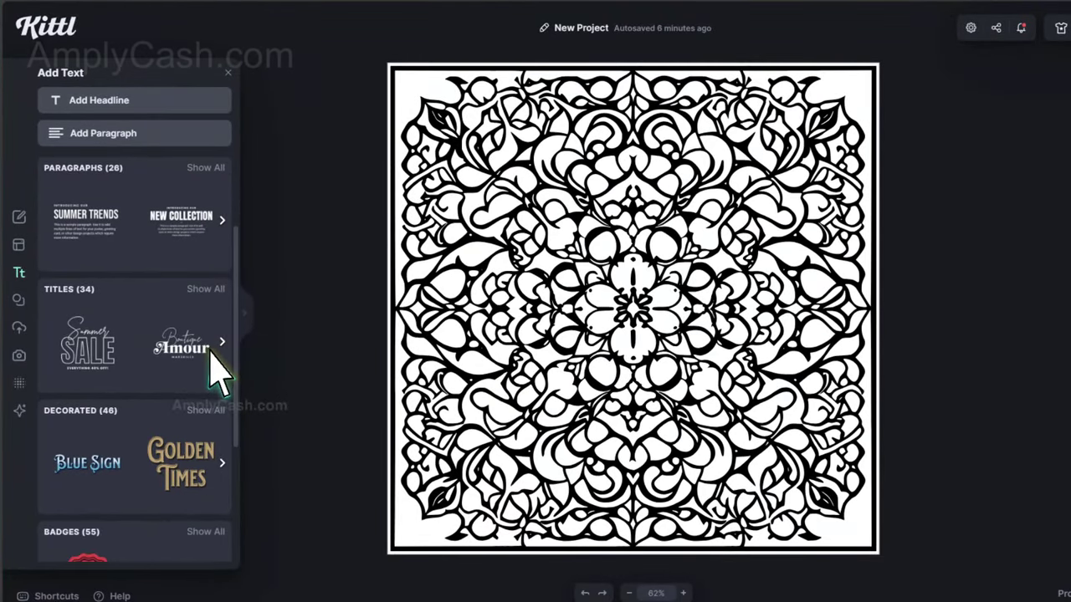
# - Add a decorated title preset onto the mandala reading 'Just Do It'
pyautogui.click(204, 412)
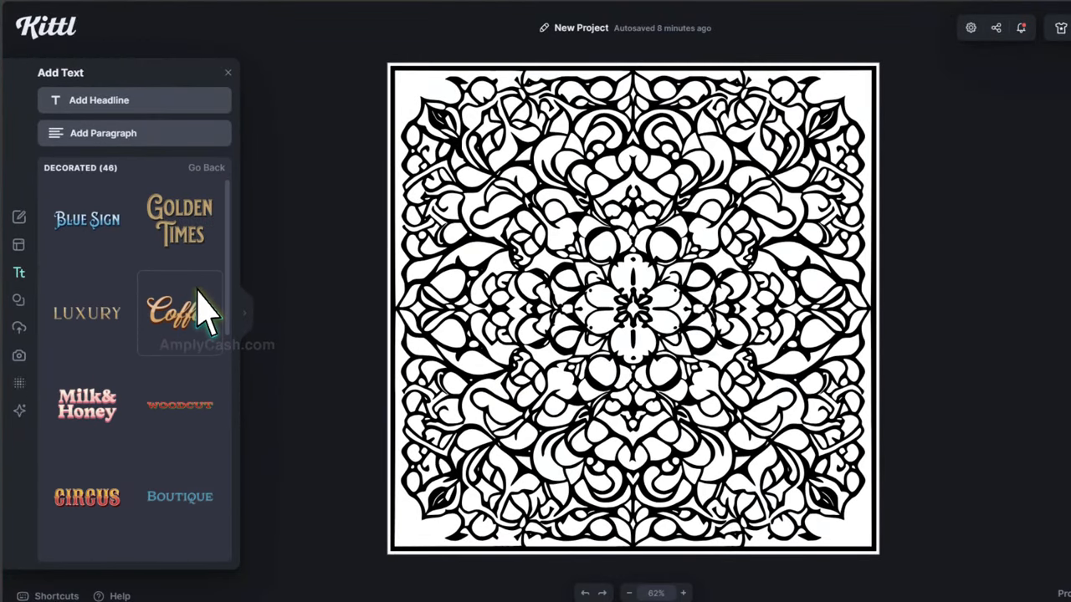
pyautogui.click(87, 219)
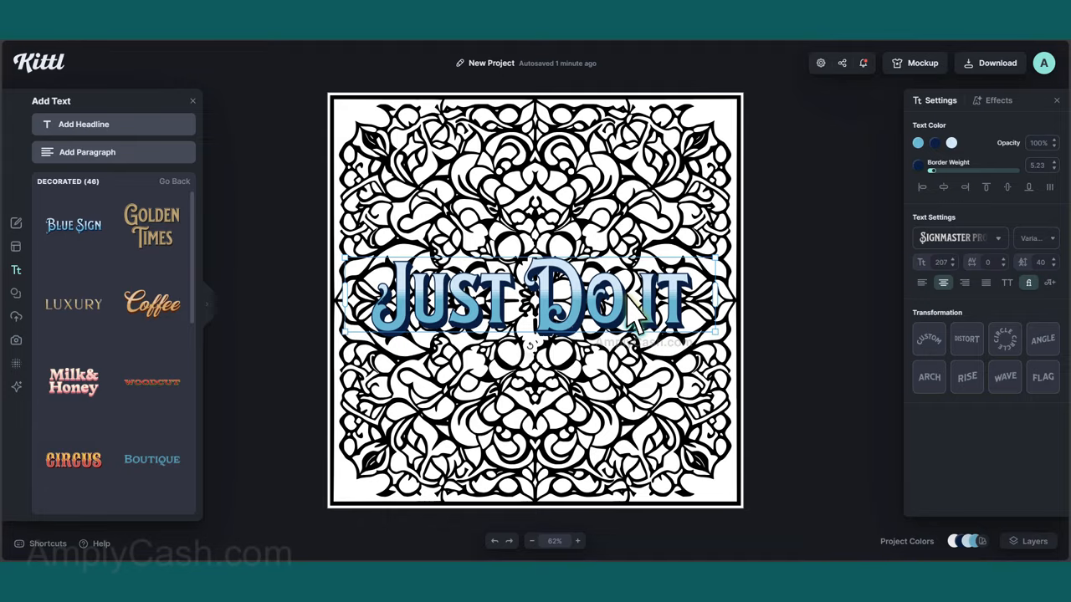
# - Set all the headline's text colours to white and deselect it to view the result
pyautogui.click(918, 142)
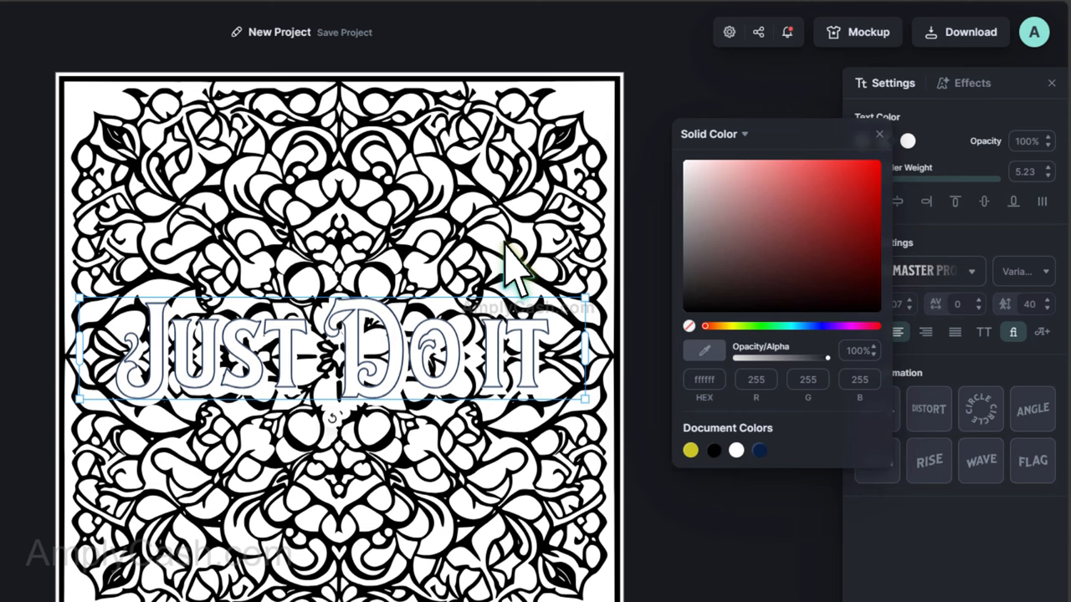
pyautogui.click(879, 134)
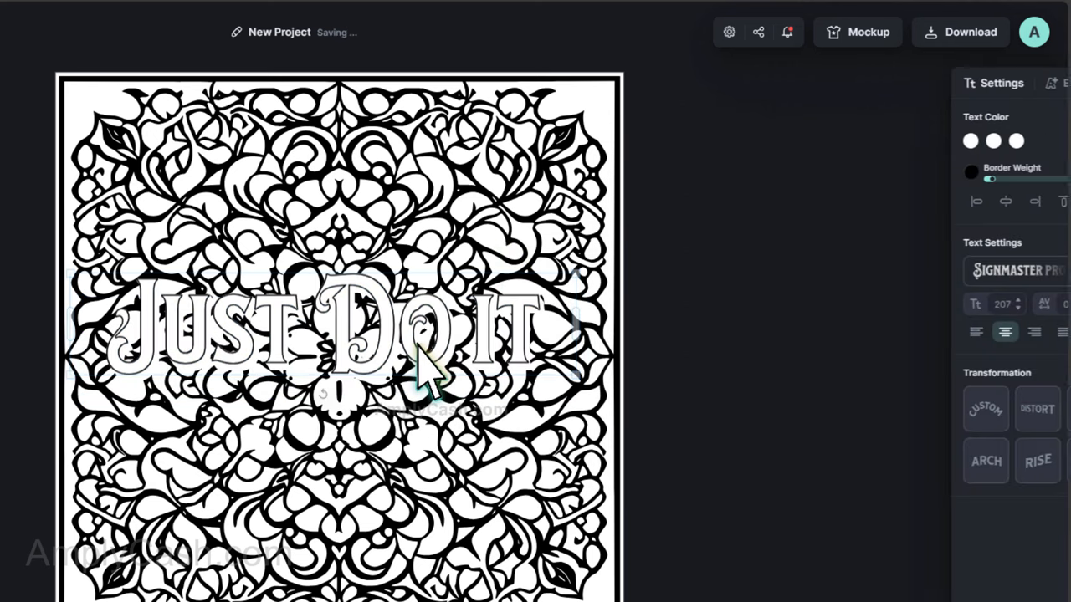
pyautogui.click(335, 326)
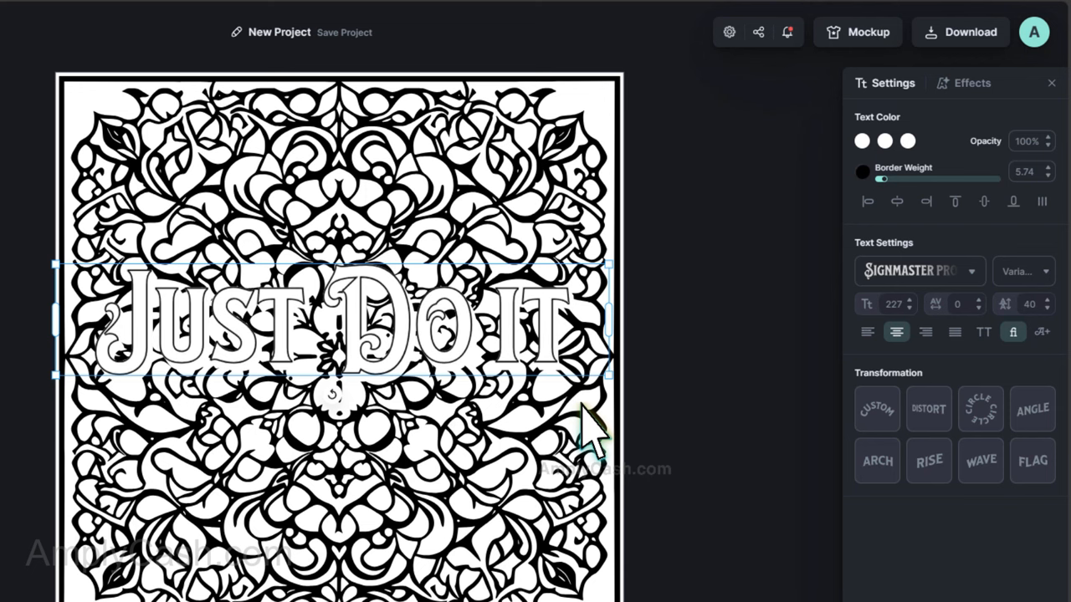
pyautogui.click(984, 201)
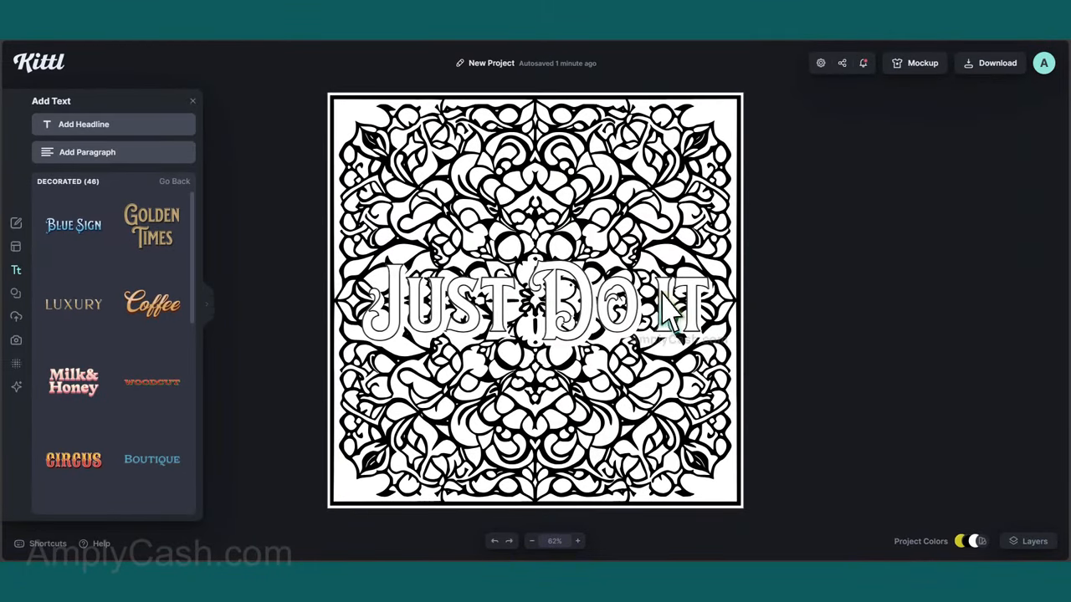
# - Switch the 'Just Do It' text to the Adventurer 03 typeface, stacking it on two lines
pyautogui.click(535, 301)
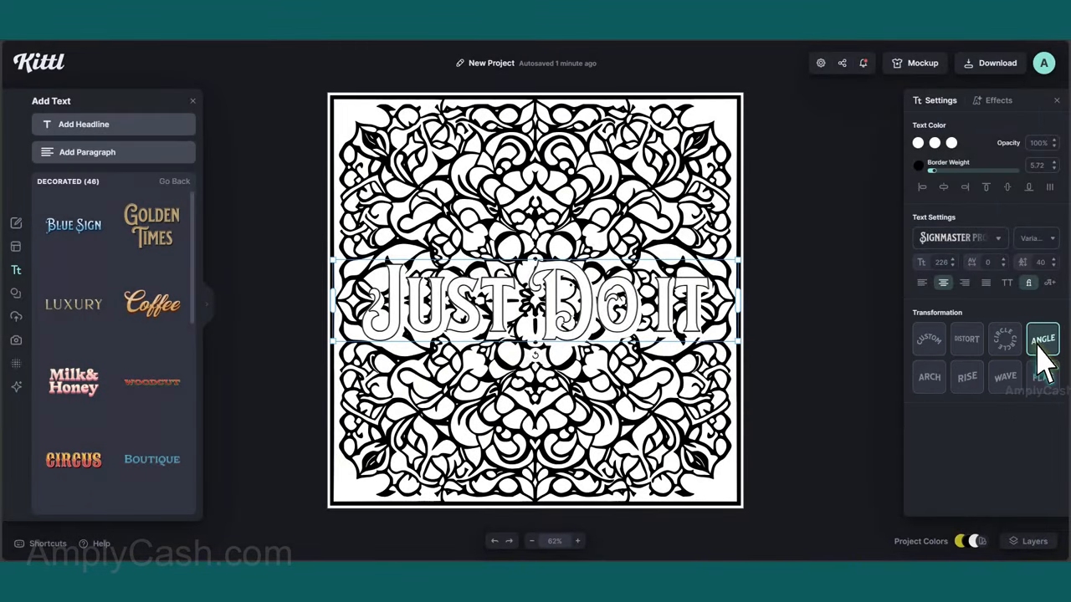
pyautogui.click(1043, 377)
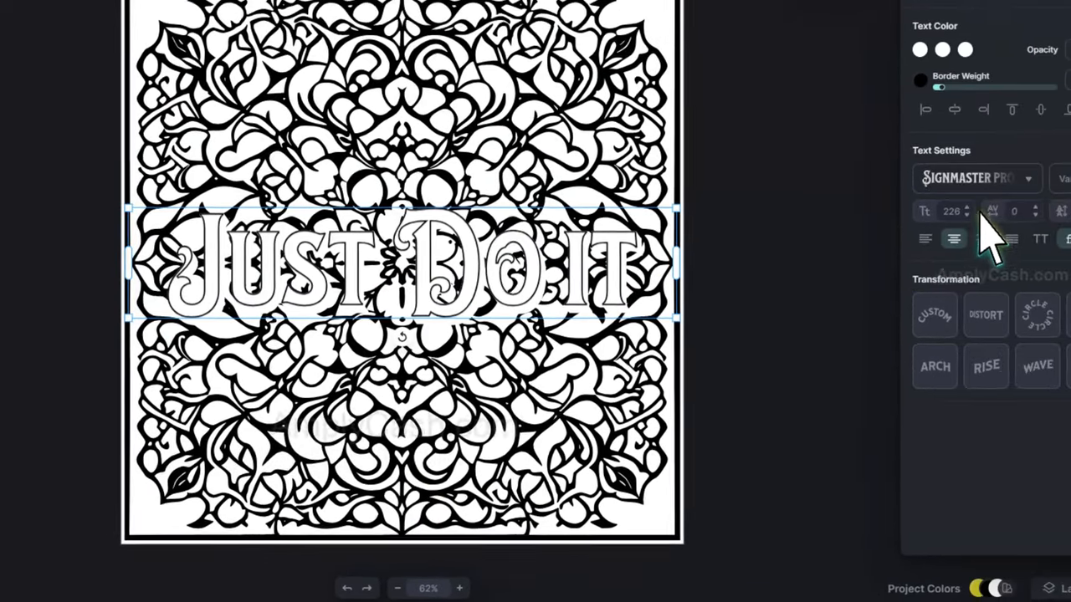
pyautogui.click(971, 177)
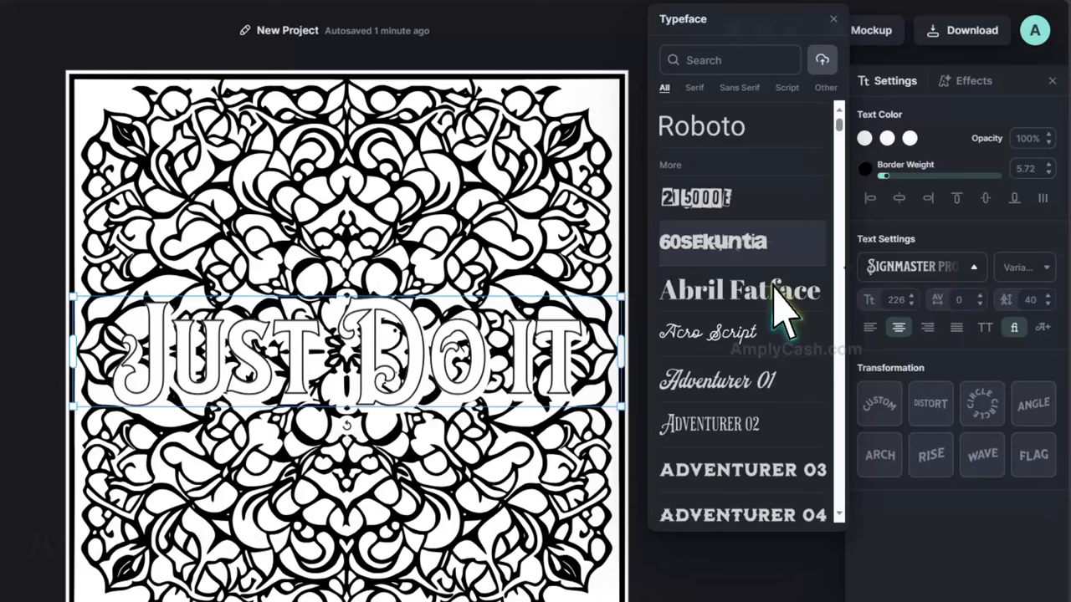
pyautogui.scroll(-3)
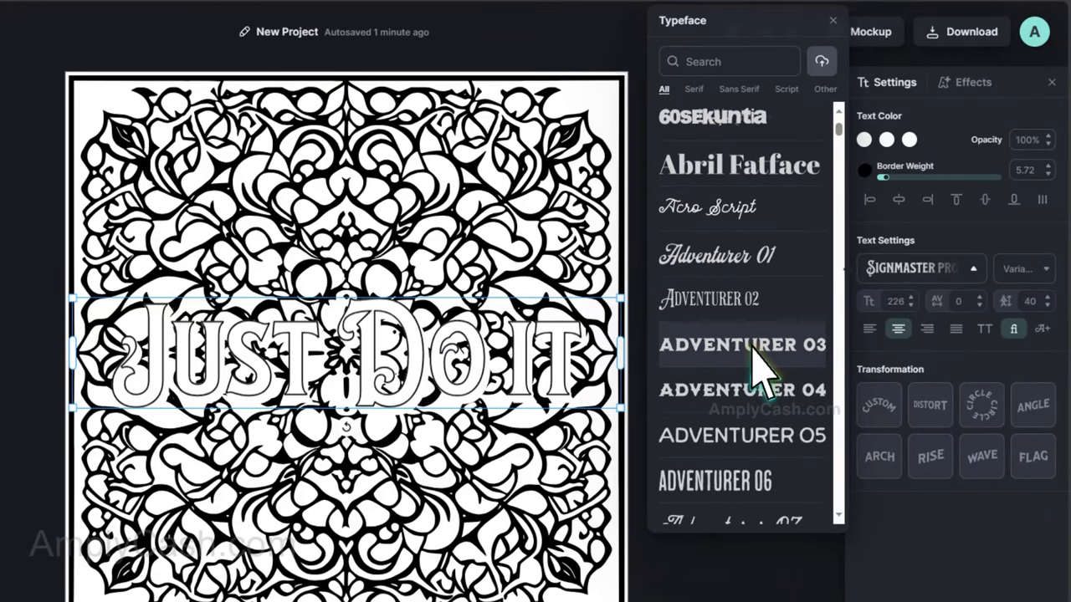
pyautogui.click(743, 345)
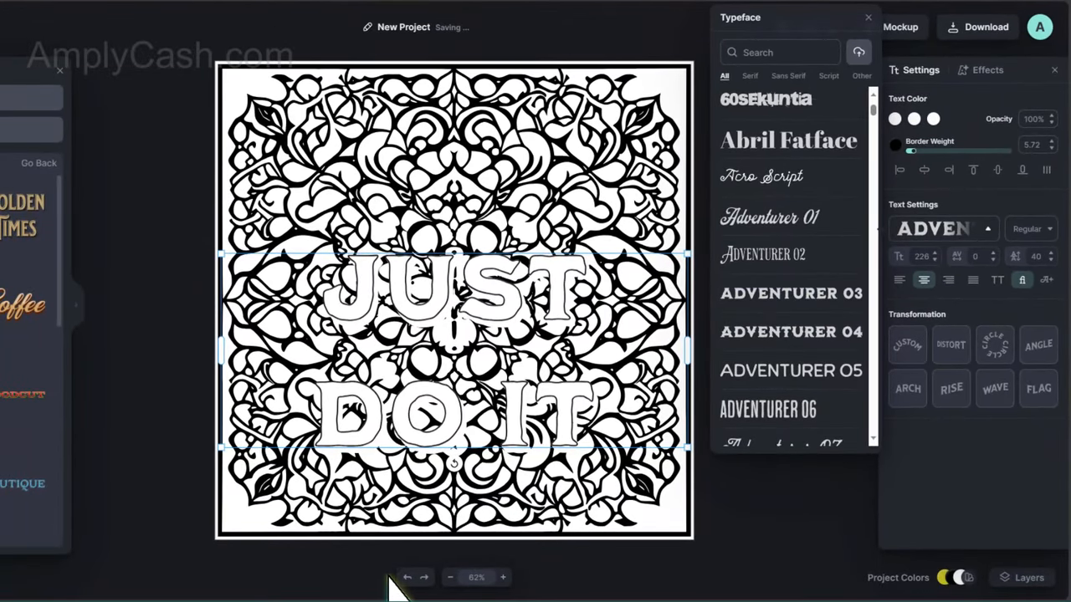